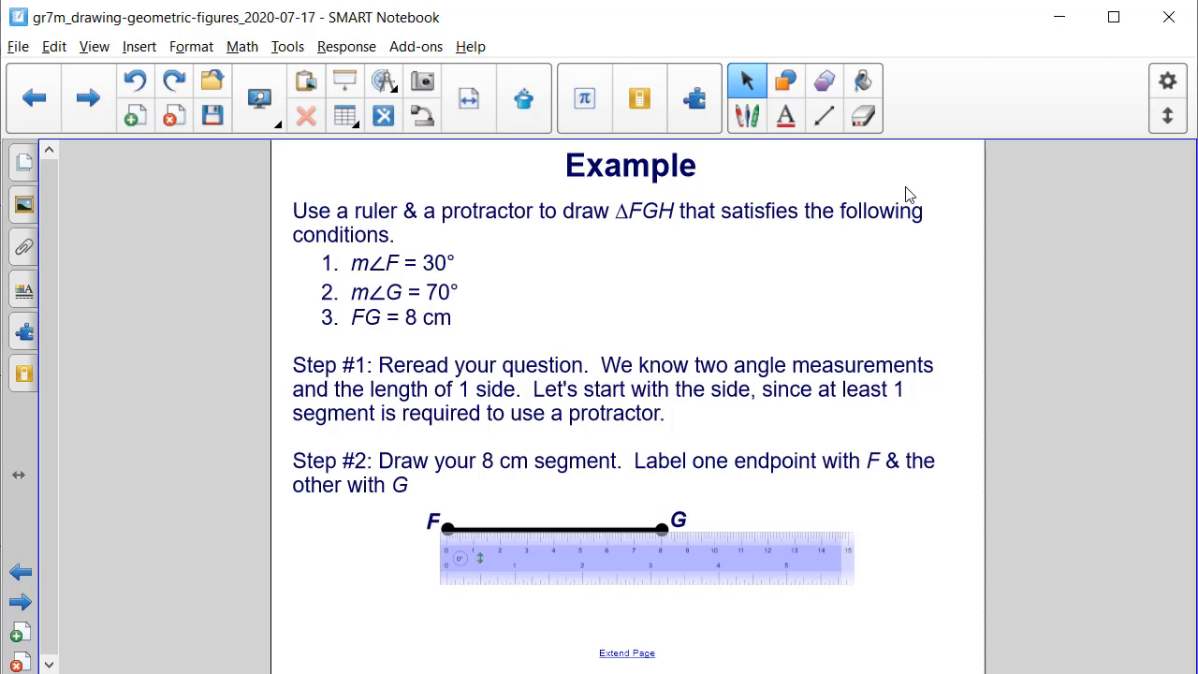
mouse_move(812, 265)
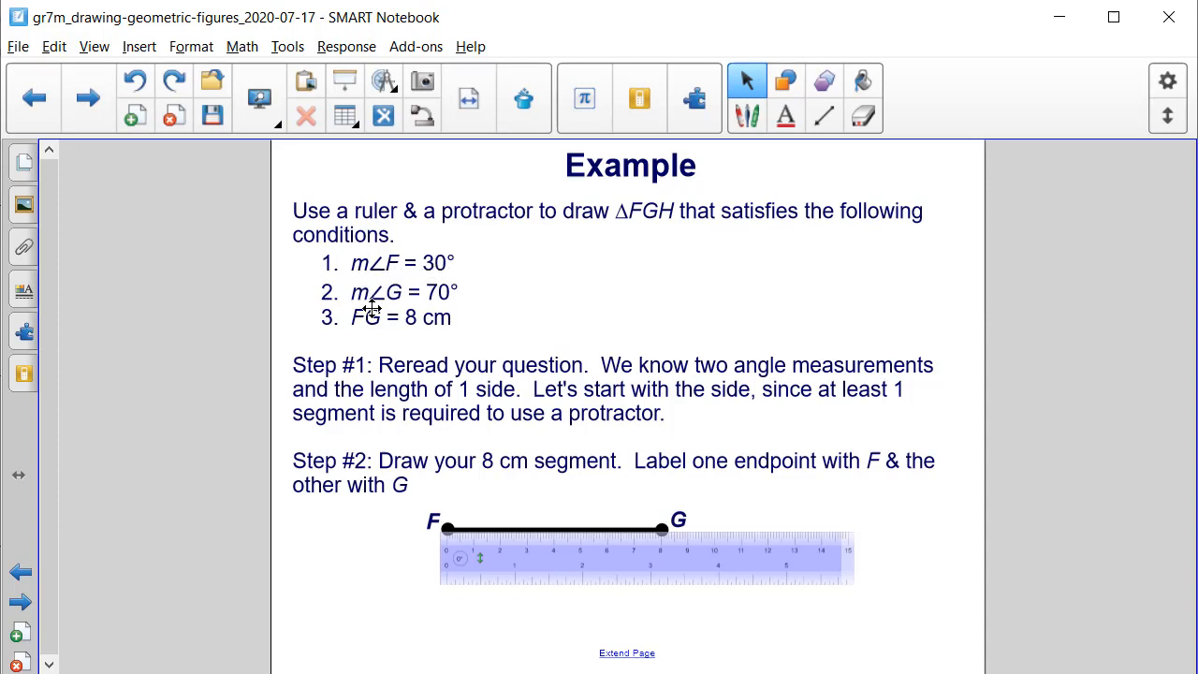
mouse_move(472, 309)
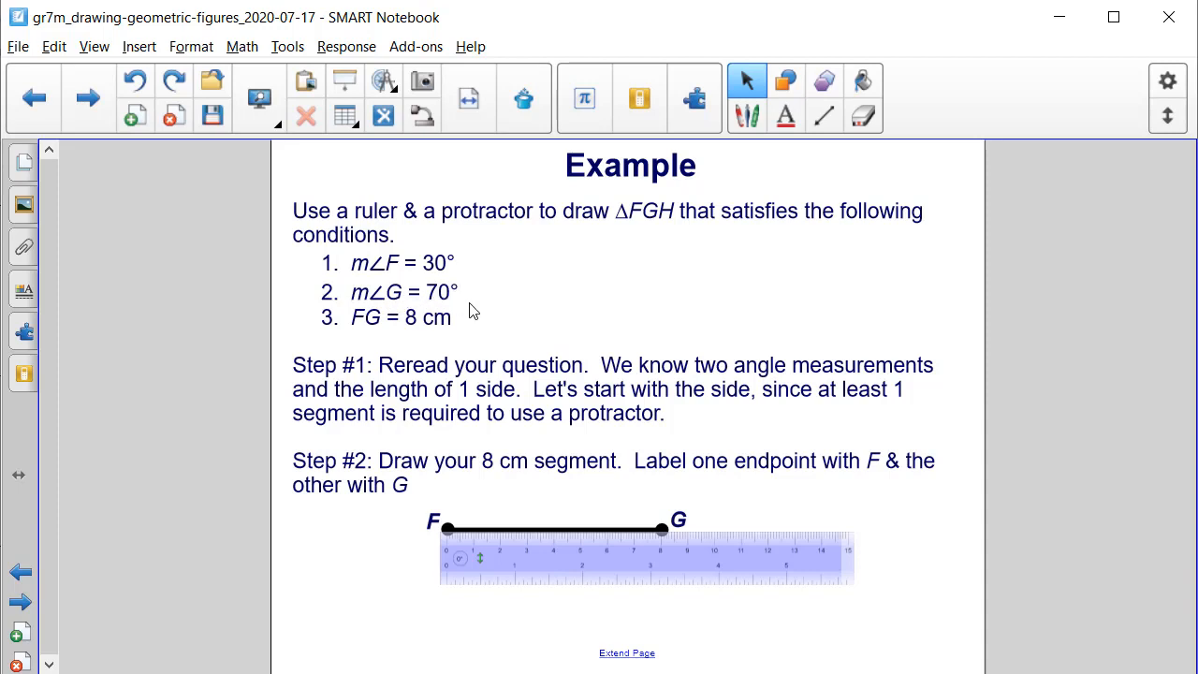
mouse_move(374, 340)
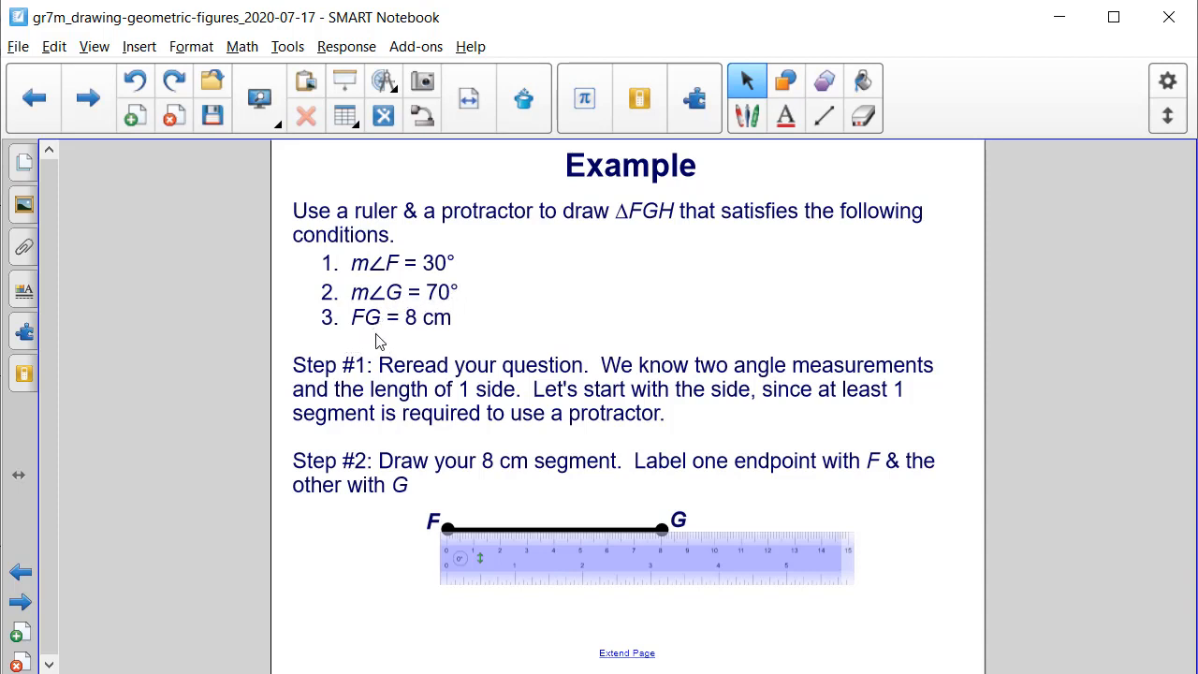
mouse_move(435, 327)
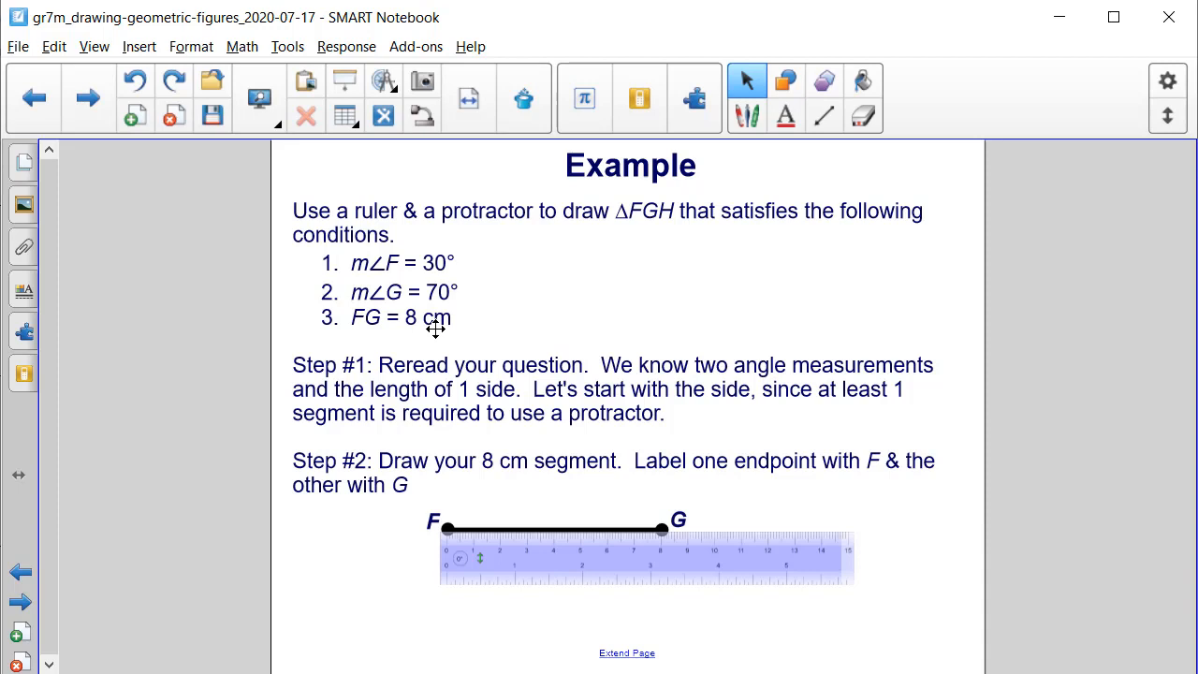
mouse_move(493, 302)
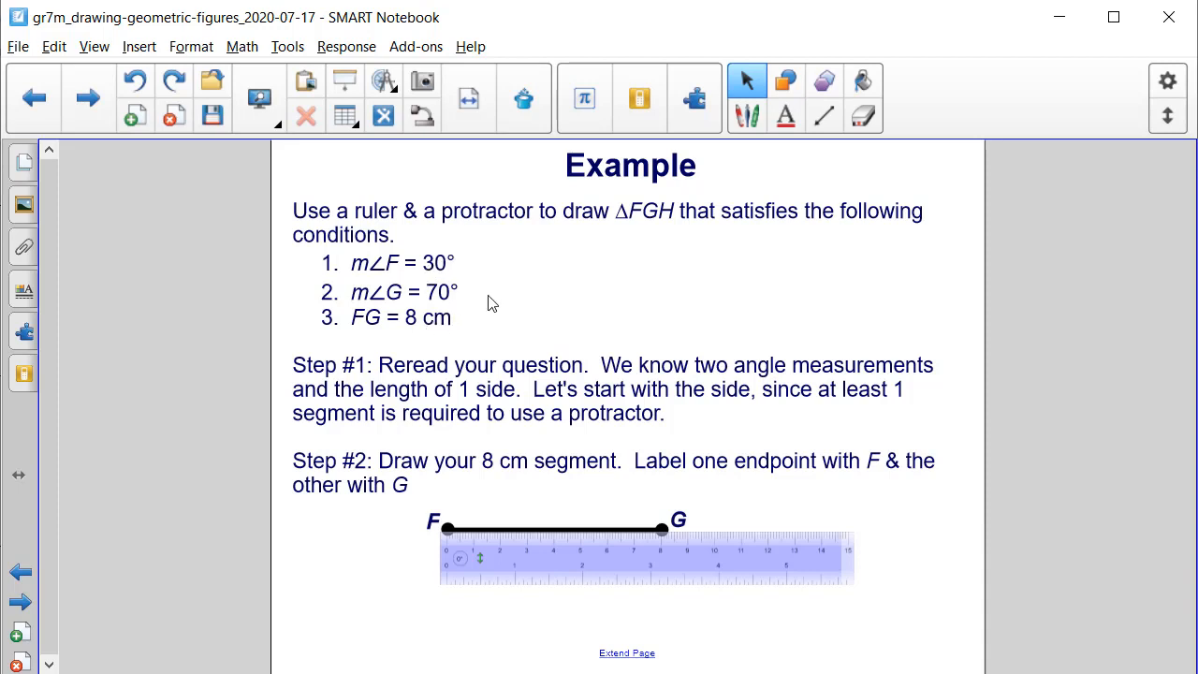
mouse_move(479, 290)
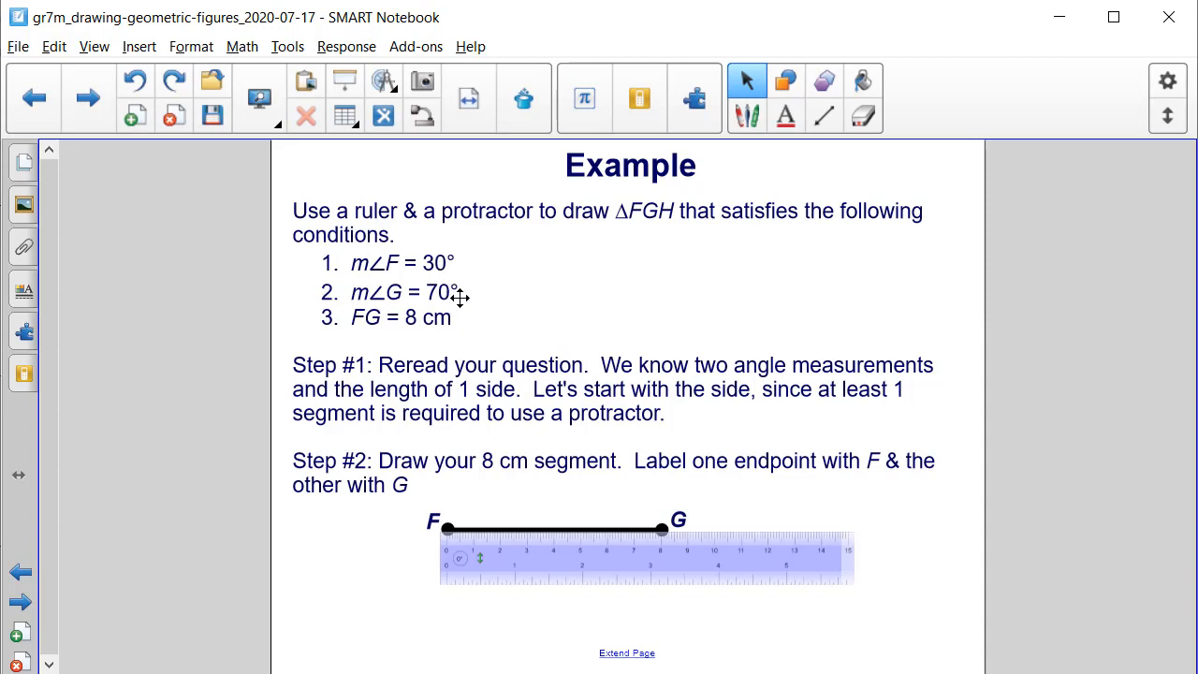
mouse_move(442, 263)
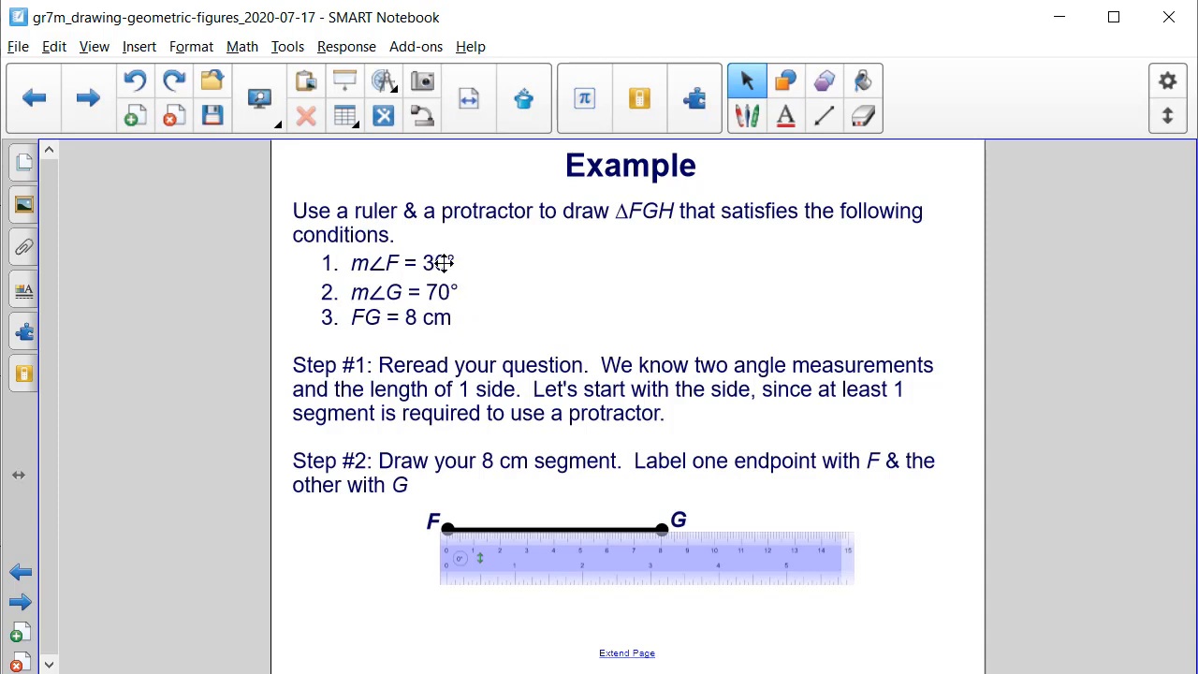
mouse_move(445, 346)
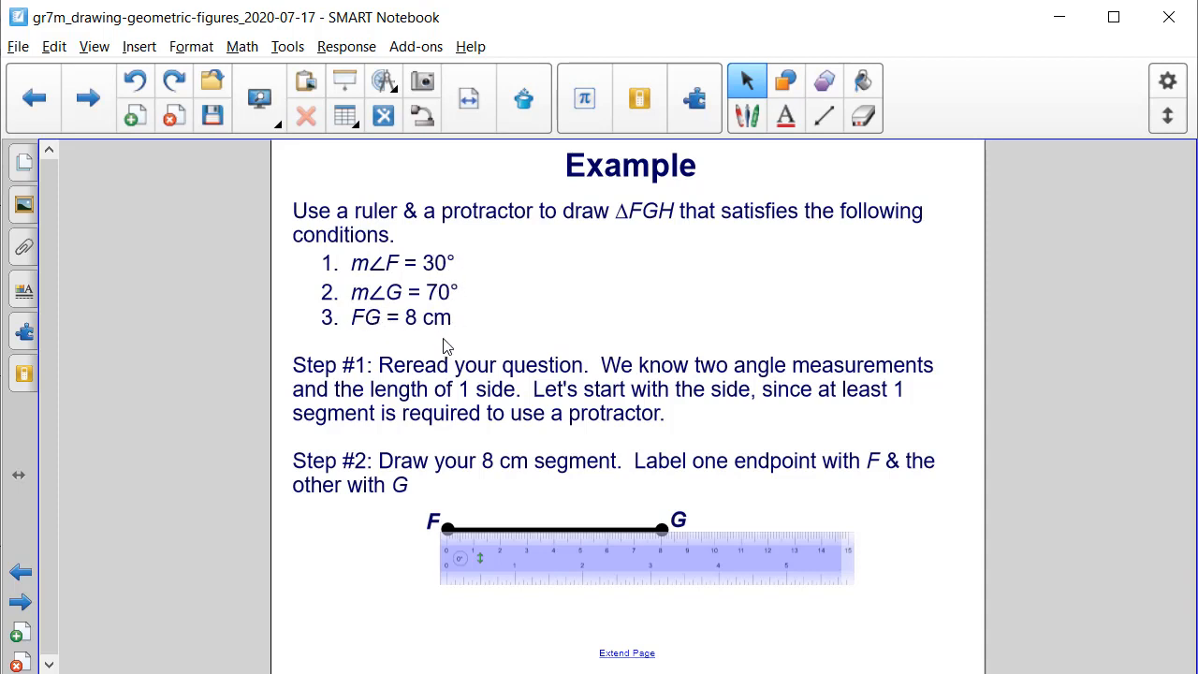
mouse_move(496, 353)
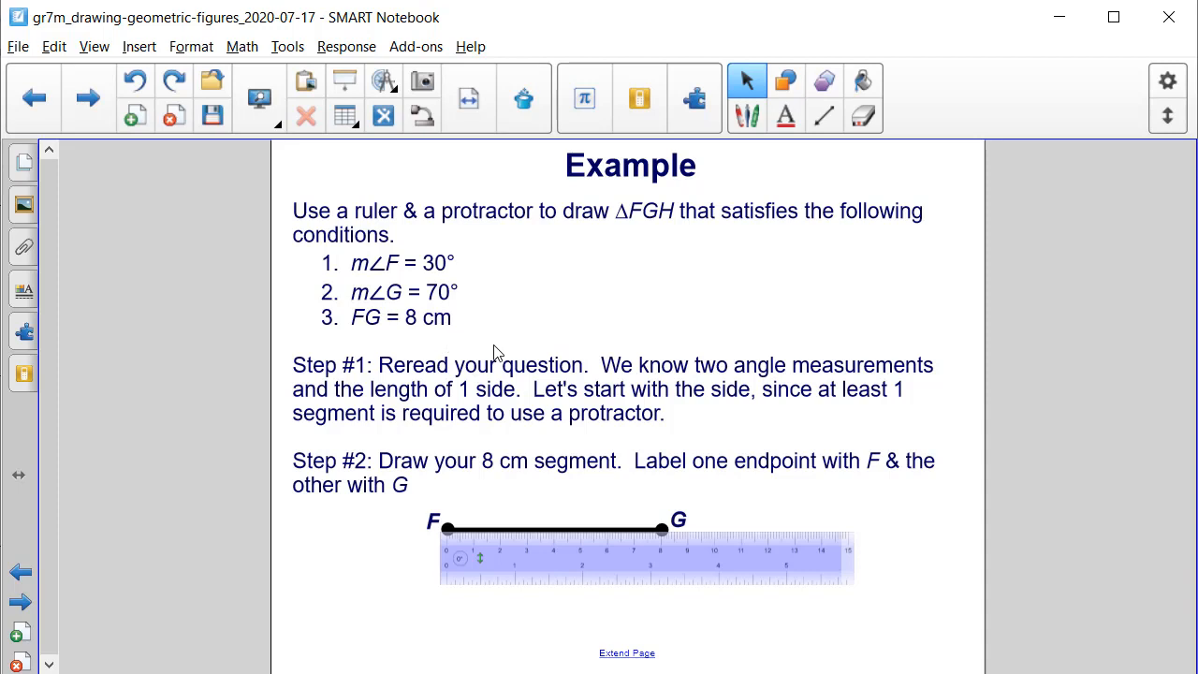
mouse_move(374, 357)
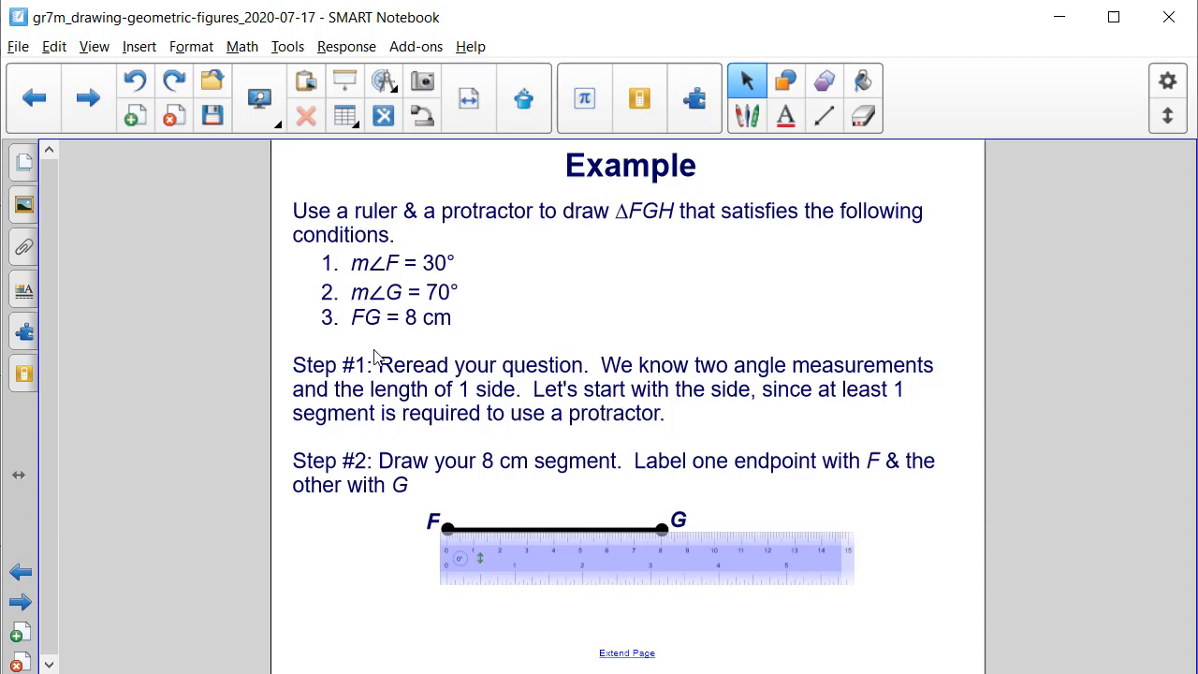
mouse_move(465, 383)
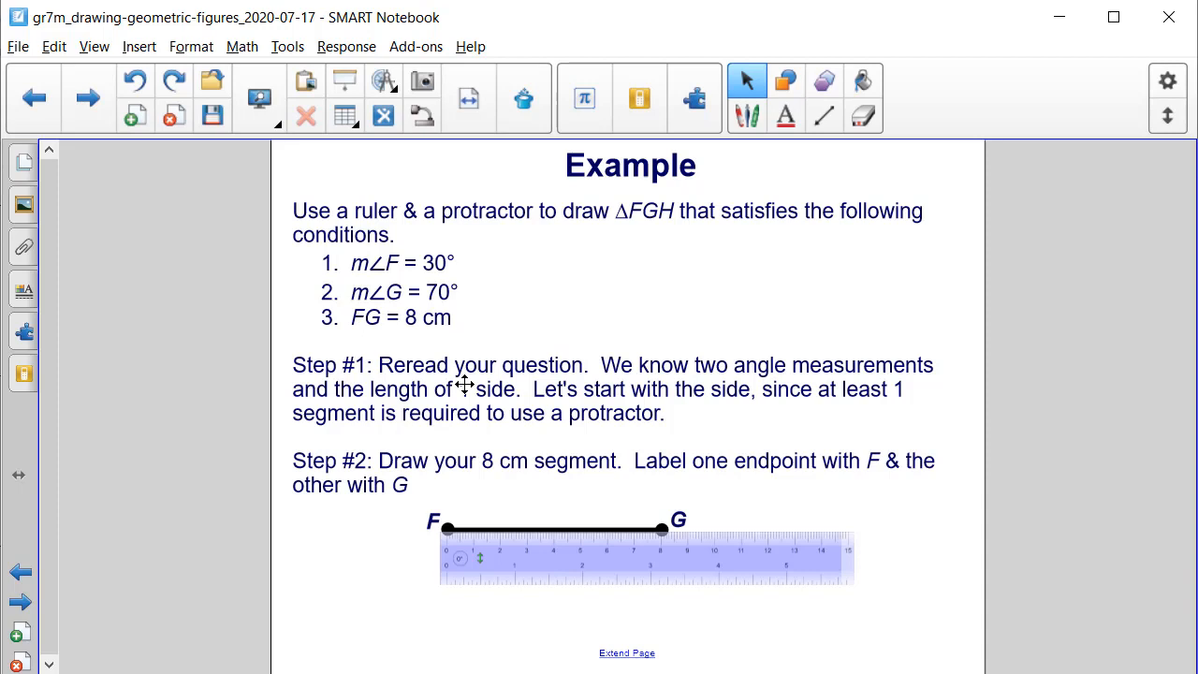
mouse_move(472, 516)
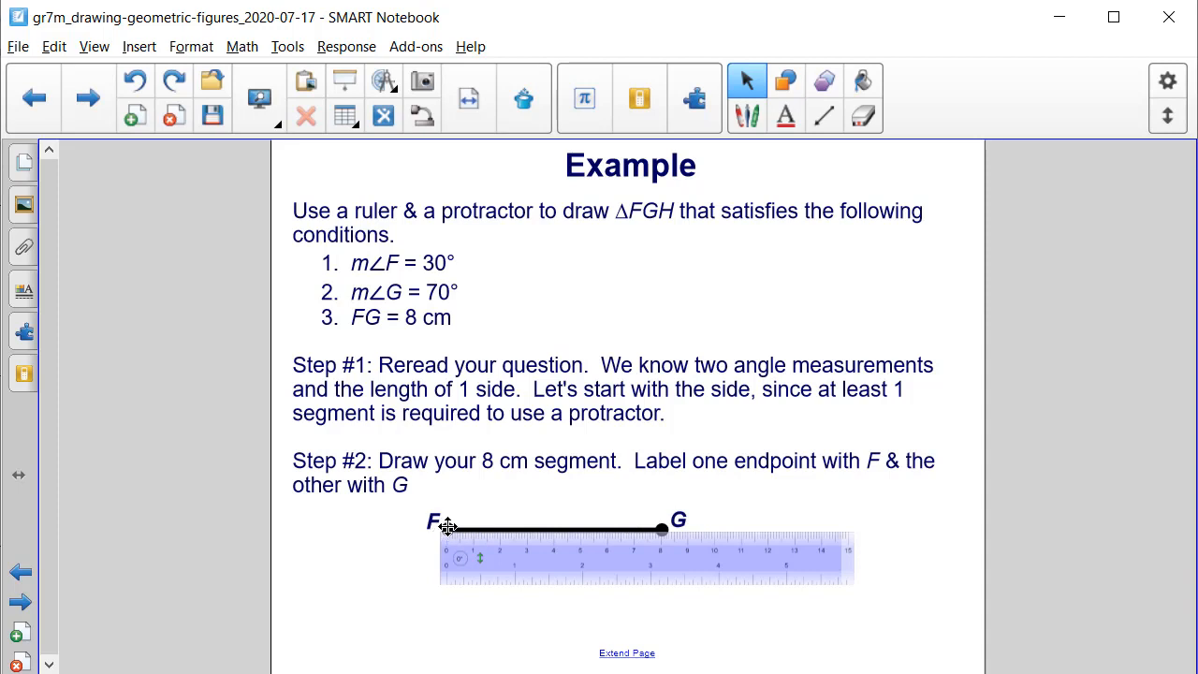
mouse_move(525, 526)
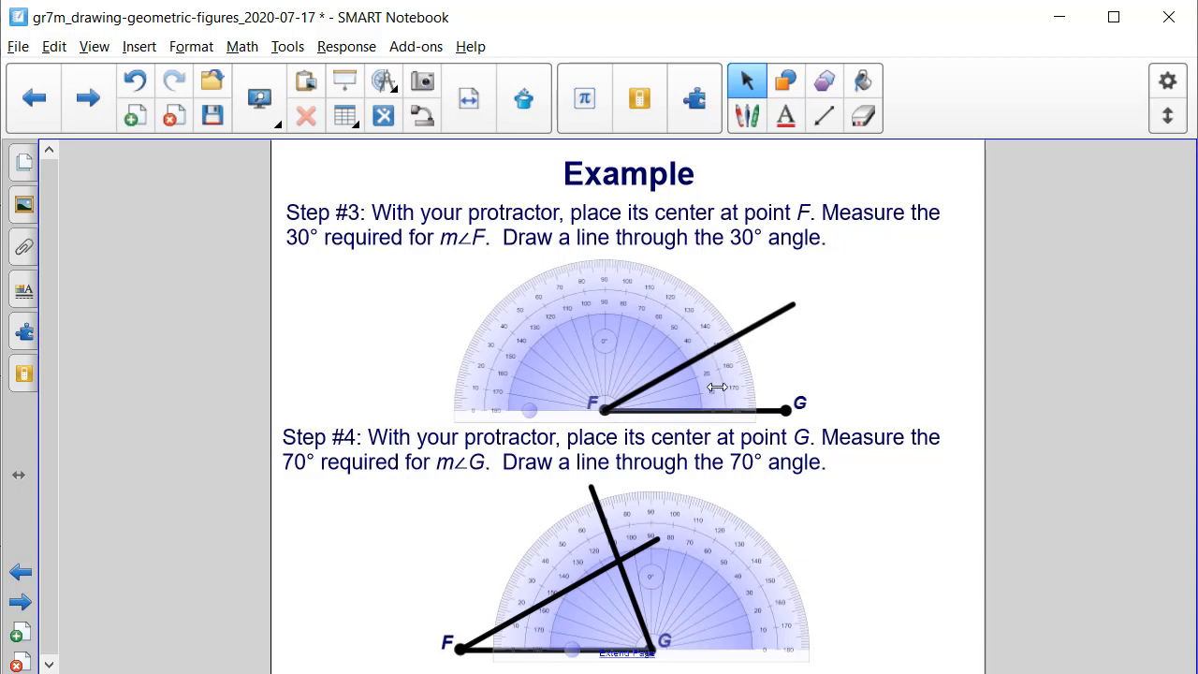
mouse_move(725, 387)
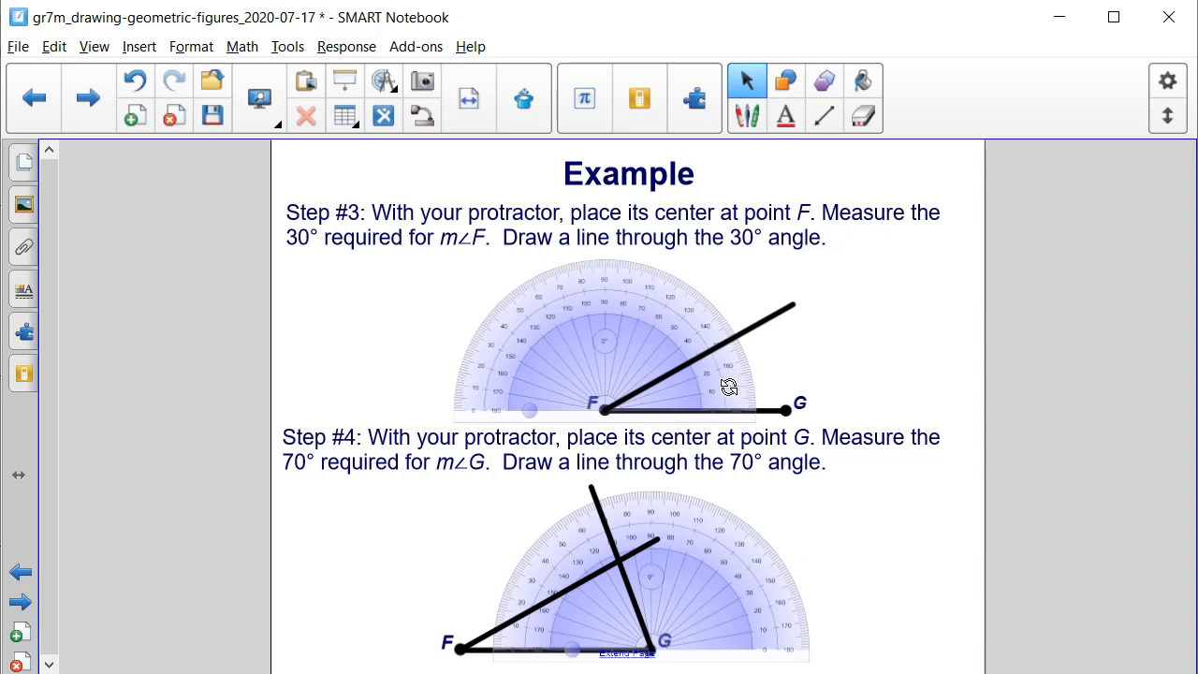
mouse_move(707, 390)
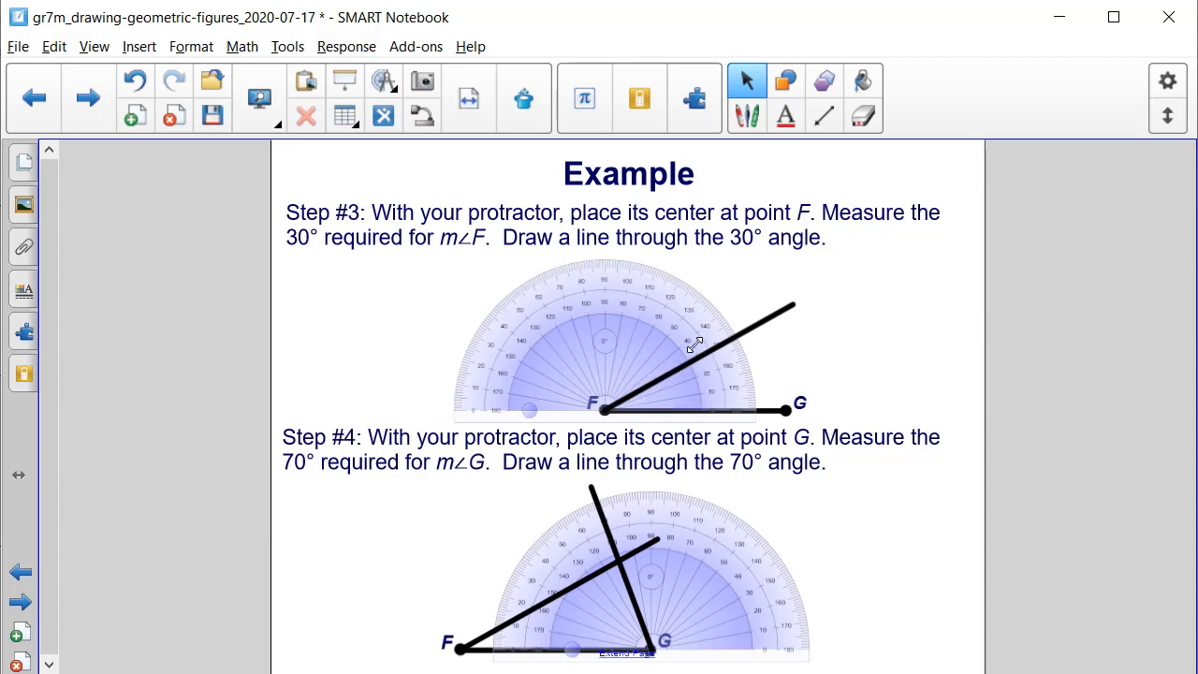
mouse_move(699, 359)
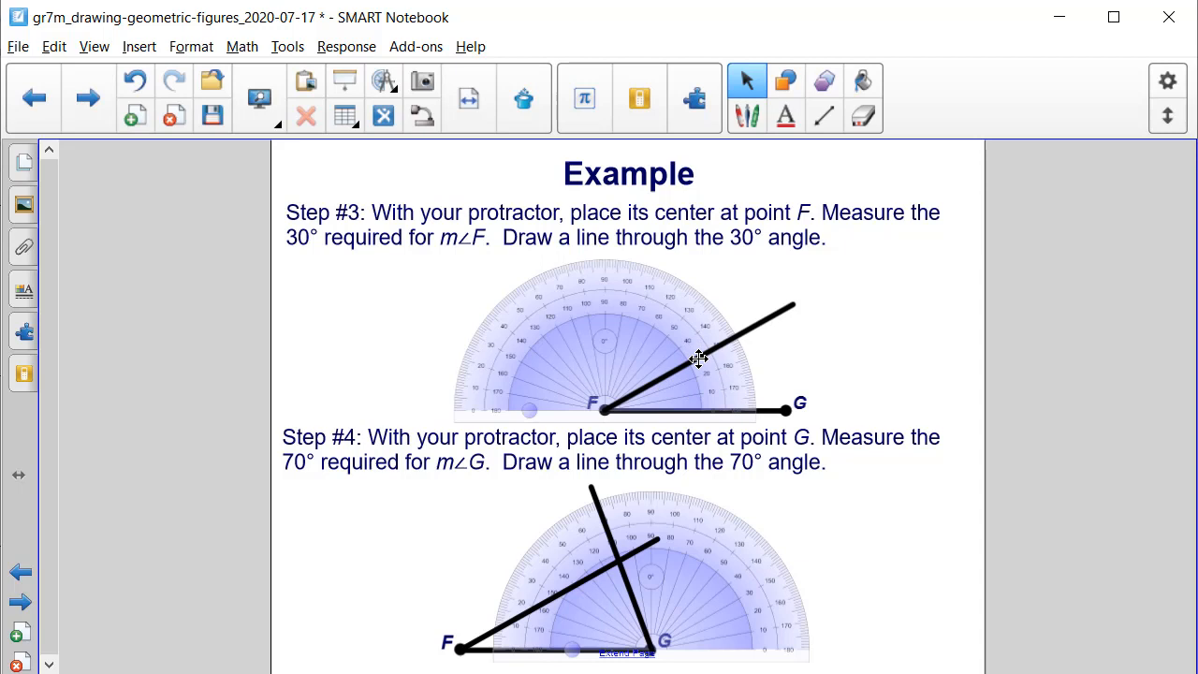
mouse_move(709, 355)
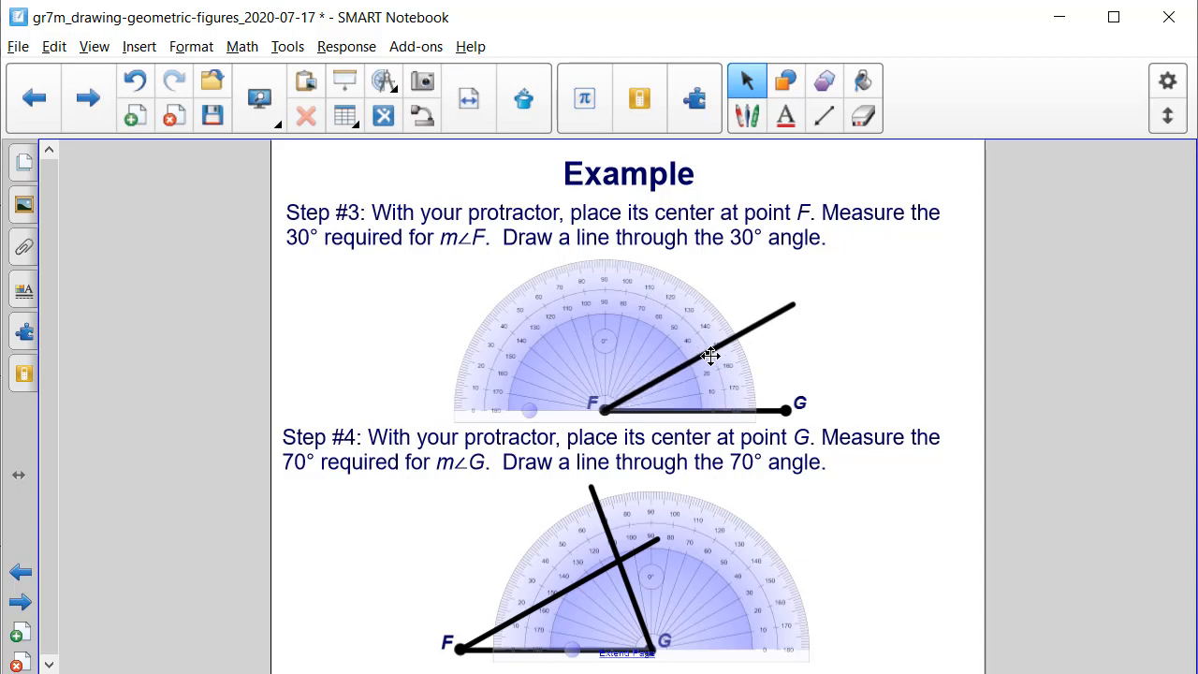
mouse_move(627, 398)
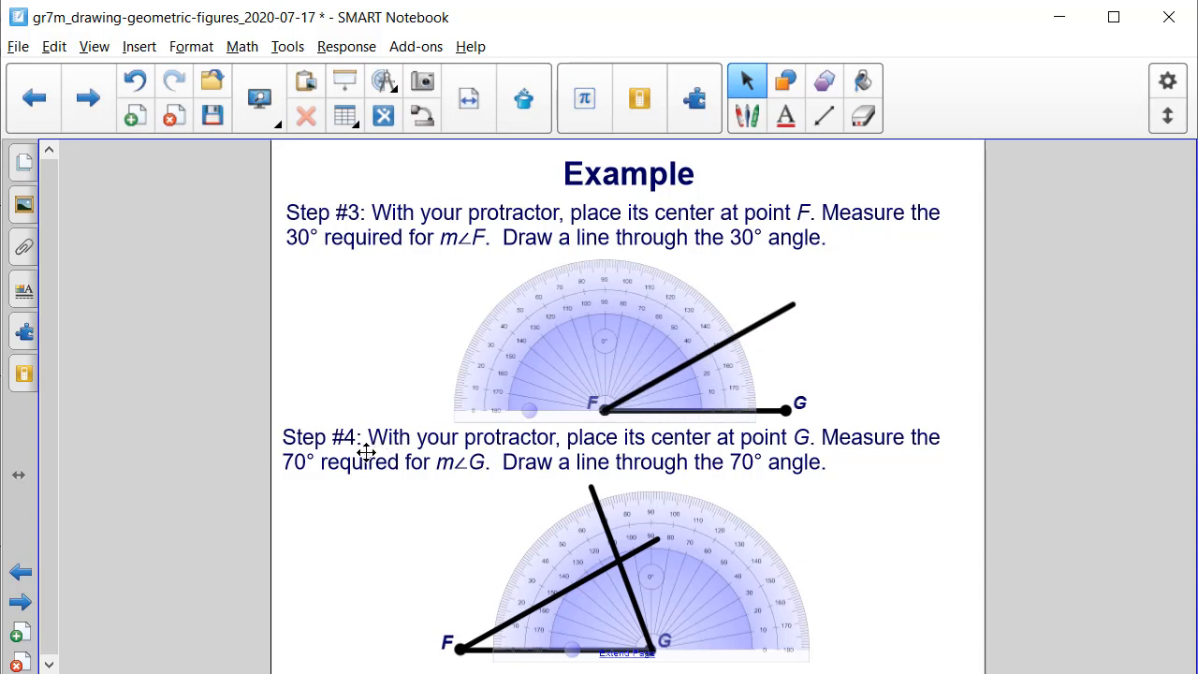
mouse_move(758, 453)
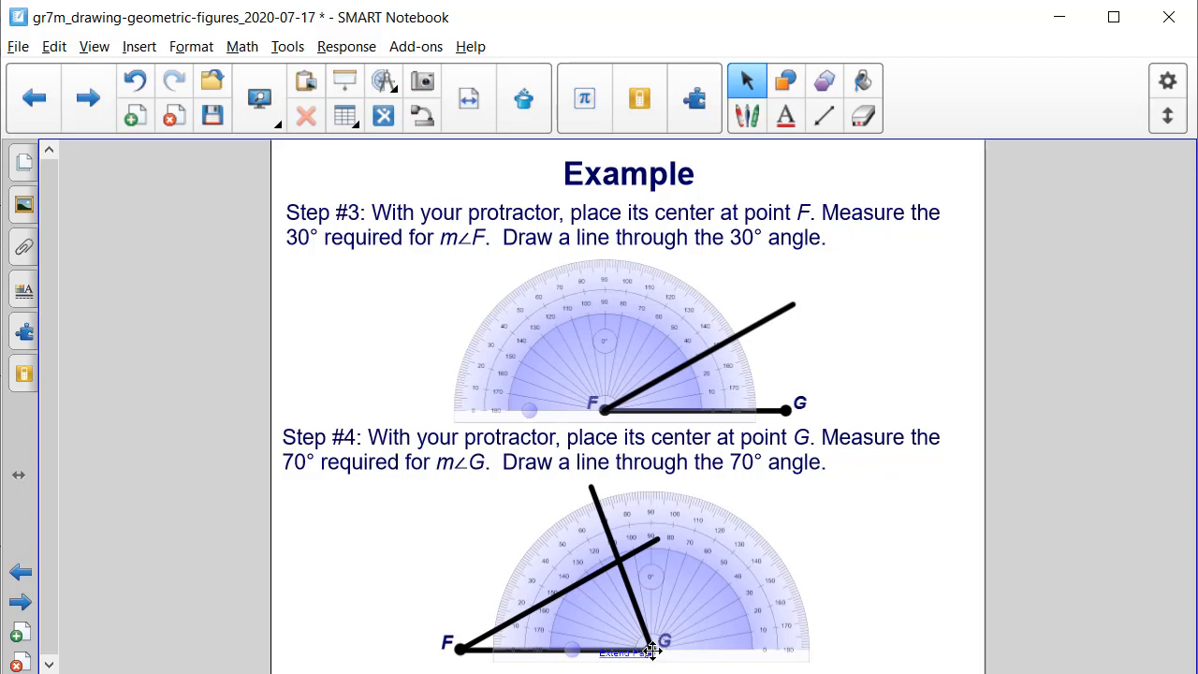
mouse_move(635, 574)
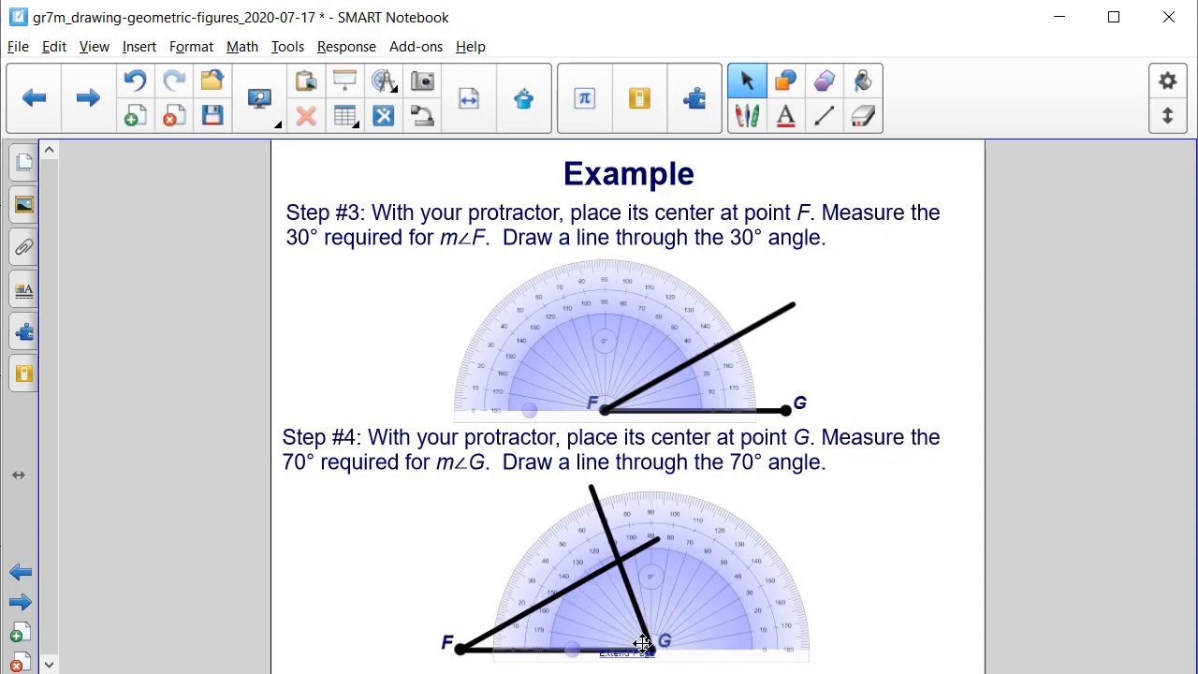
mouse_move(588, 515)
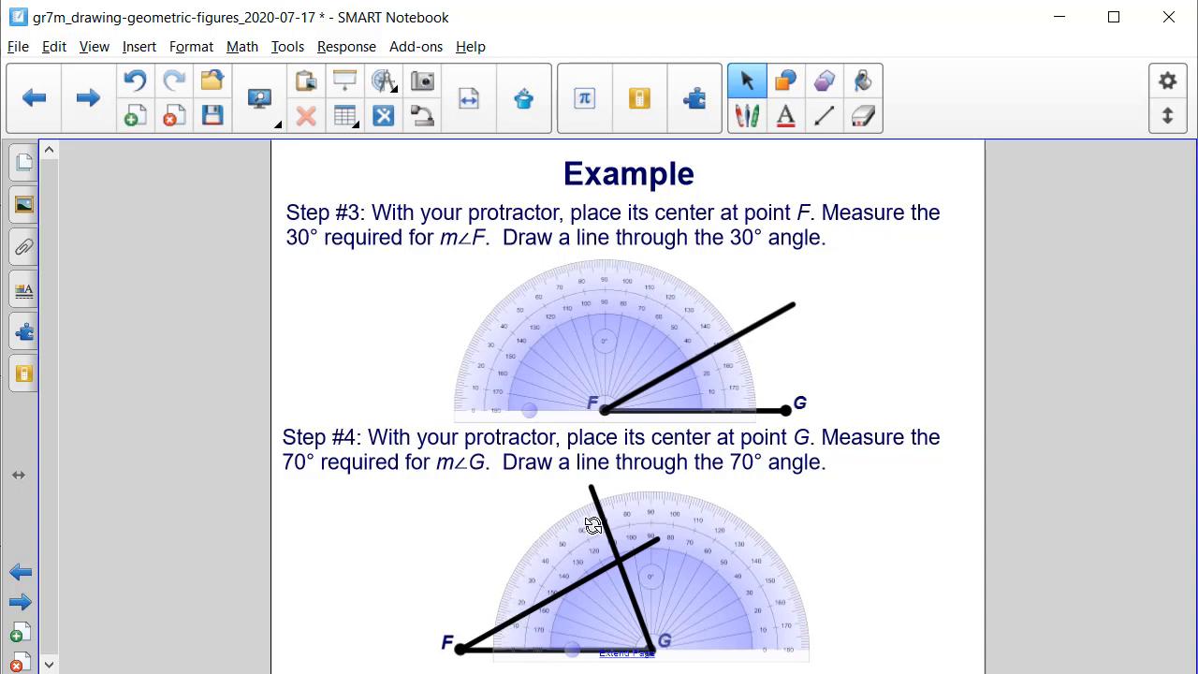
mouse_move(585, 492)
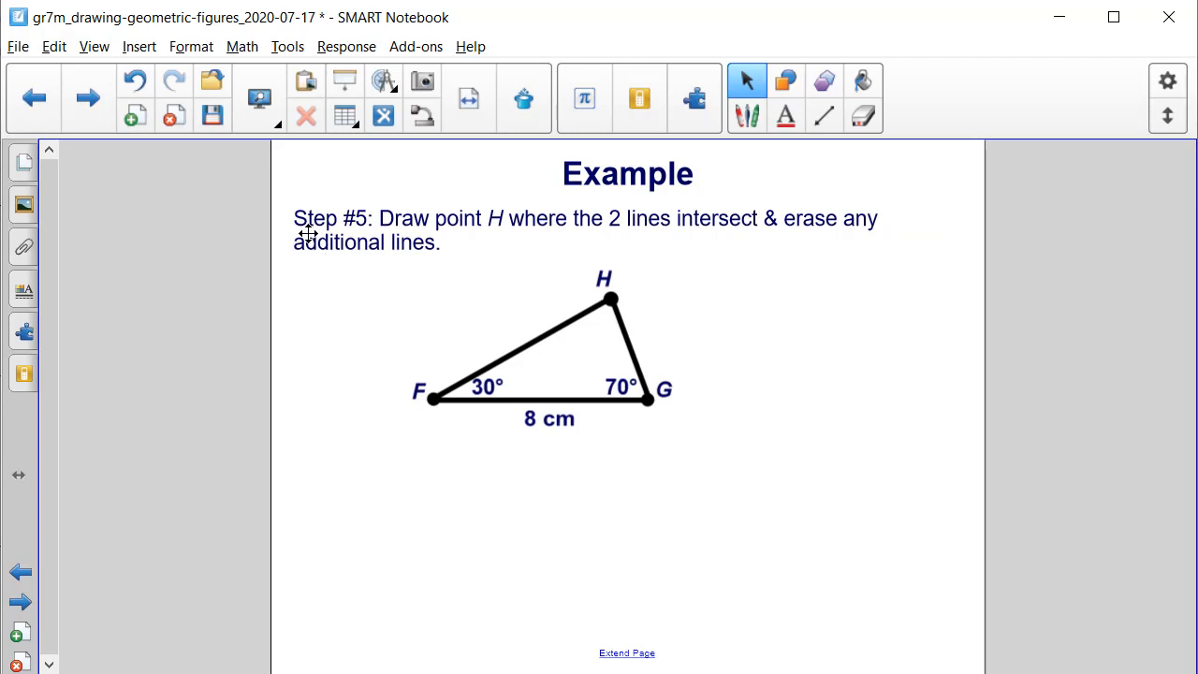
mouse_move(608, 345)
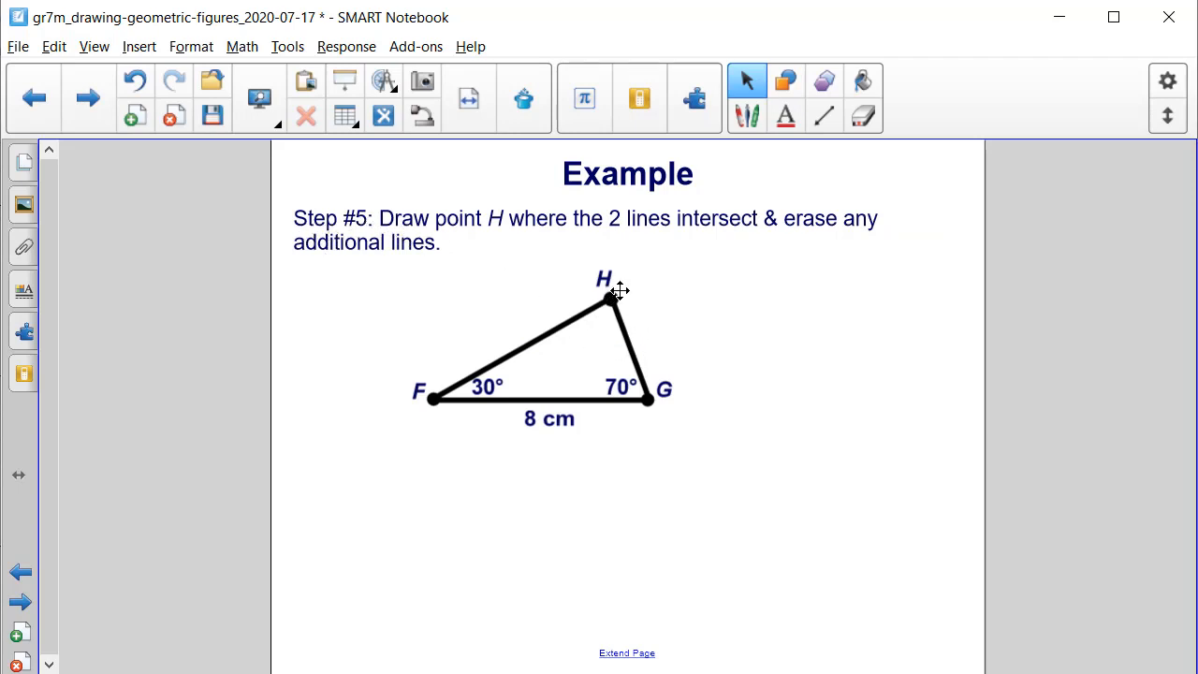
mouse_move(700, 296)
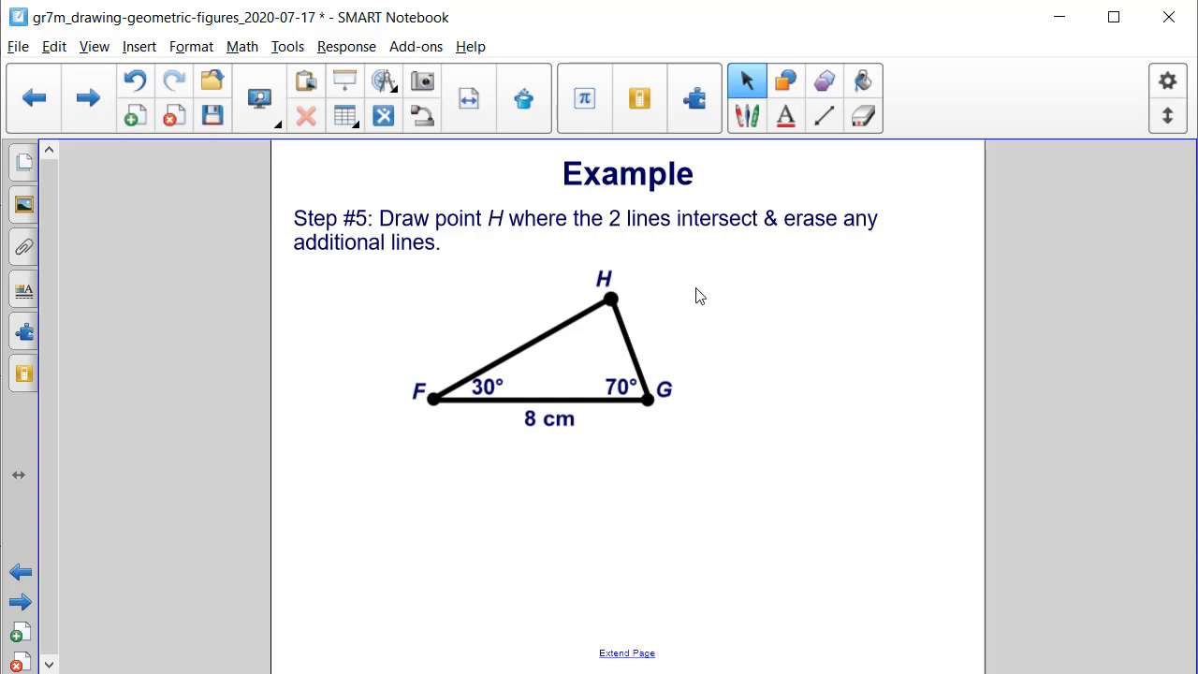
mouse_move(650, 400)
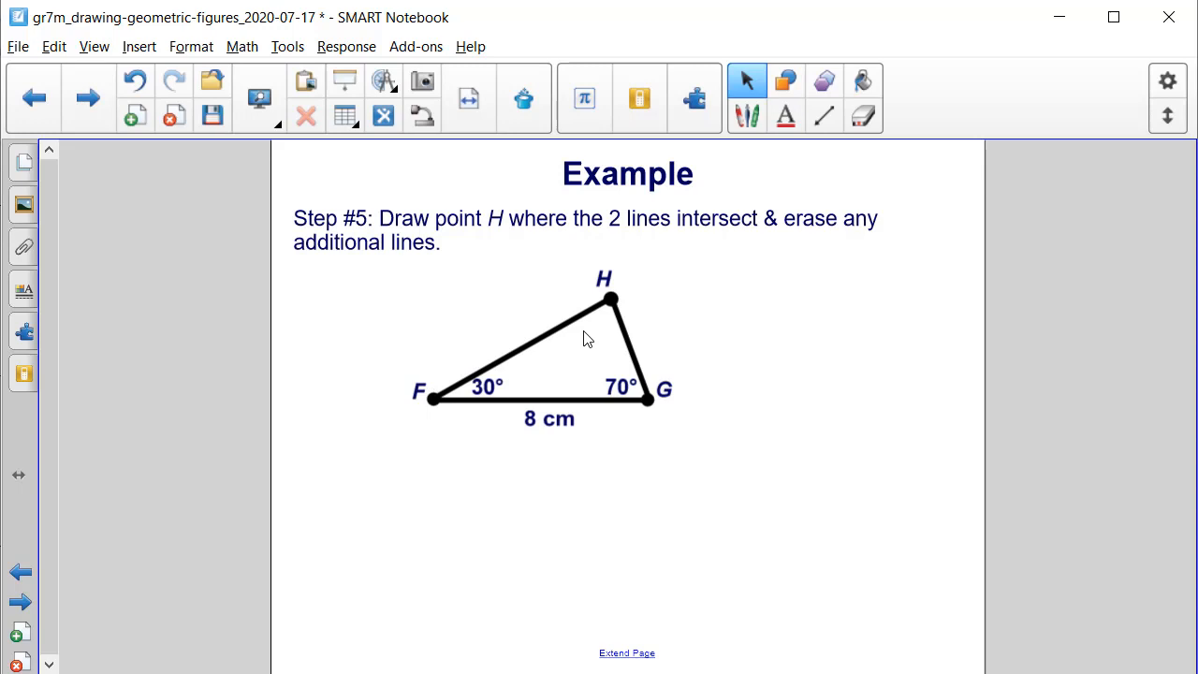
mouse_move(494, 442)
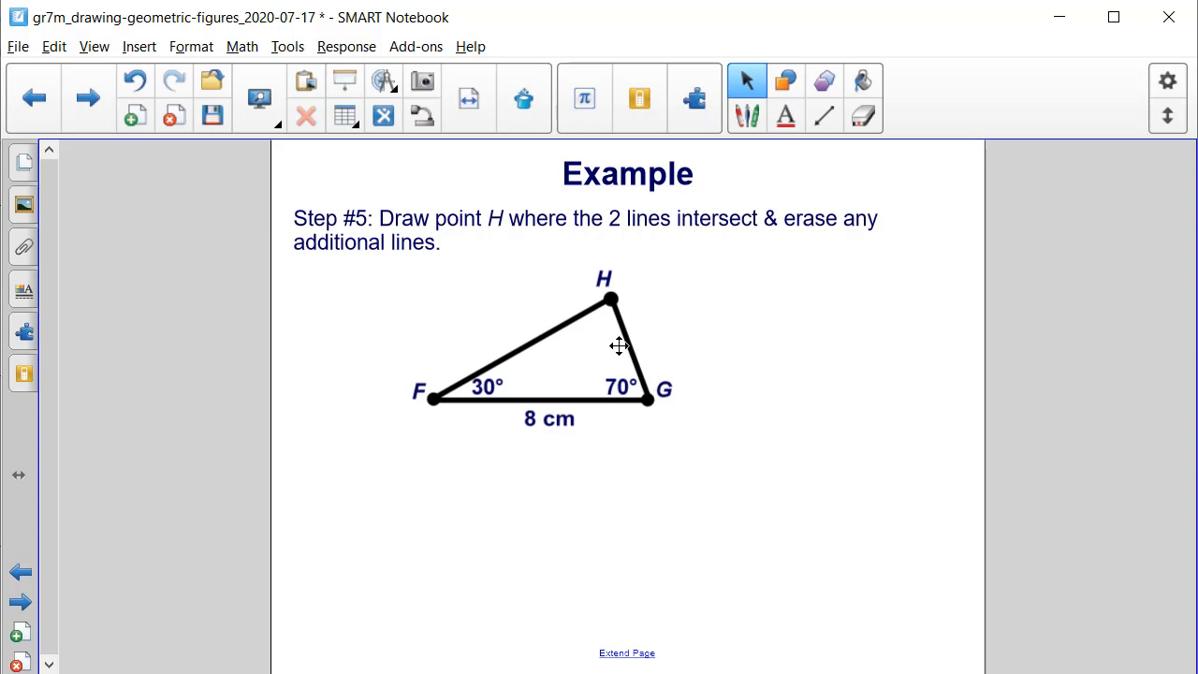
mouse_move(437, 413)
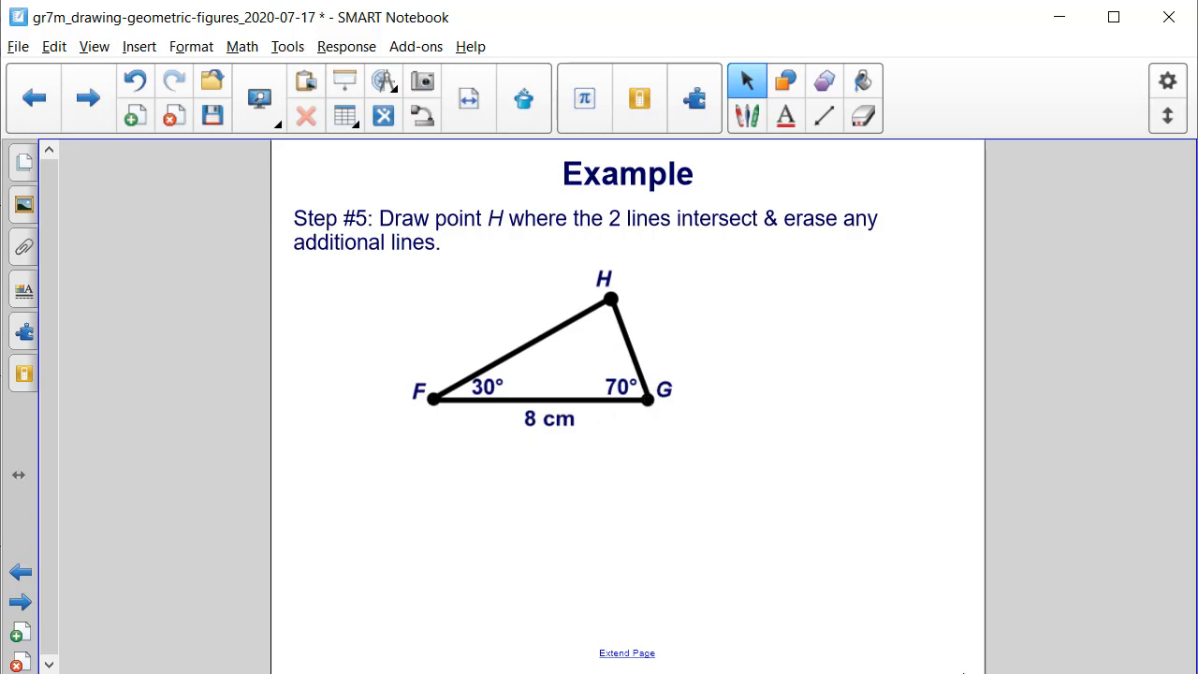
- Advance to the Try This! practice page and switch to freehand pen drawing
click(86, 97)
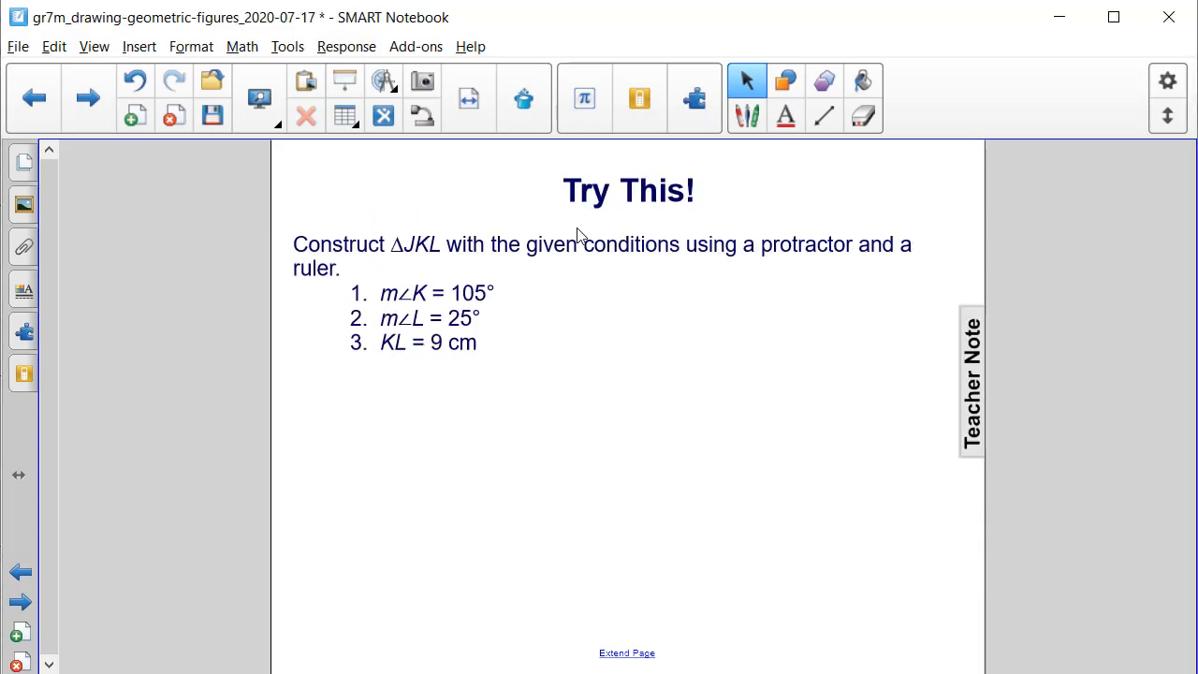
mouse_move(388, 273)
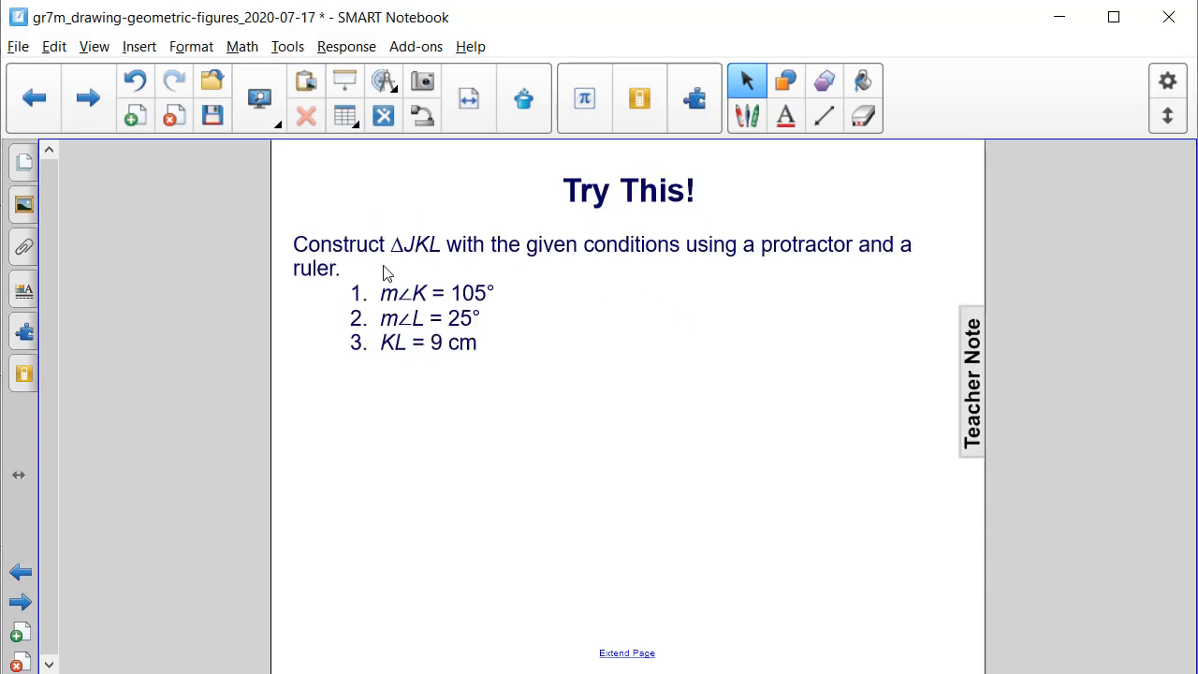
mouse_move(580, 287)
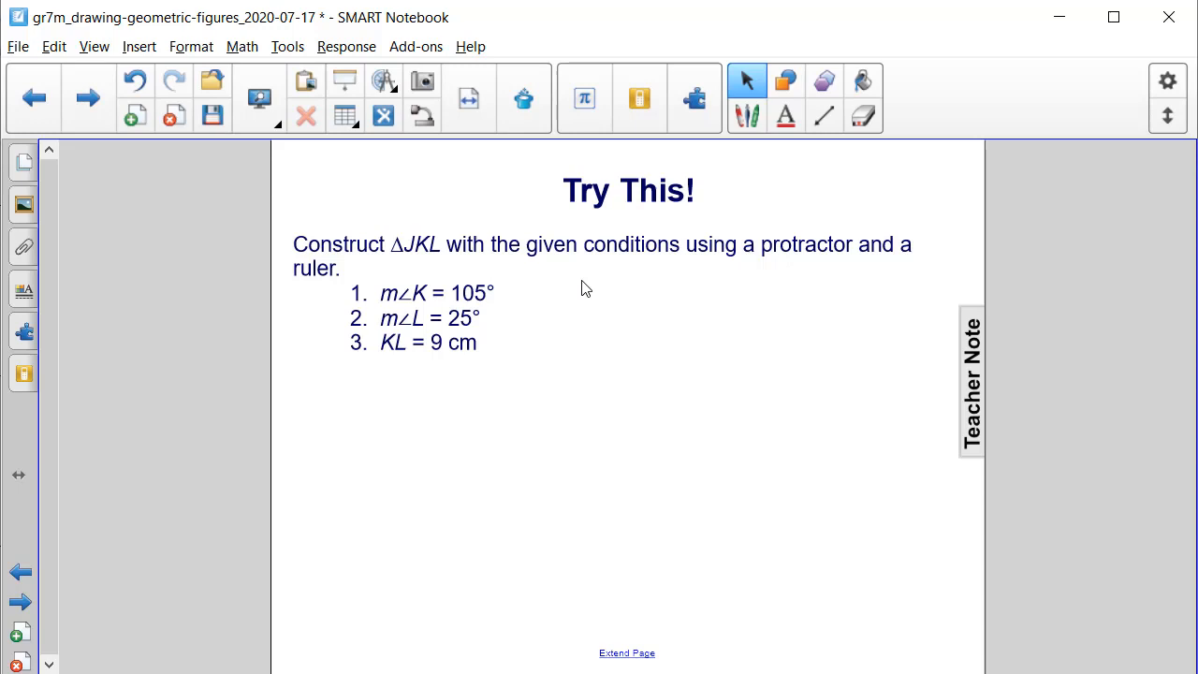
mouse_move(496, 365)
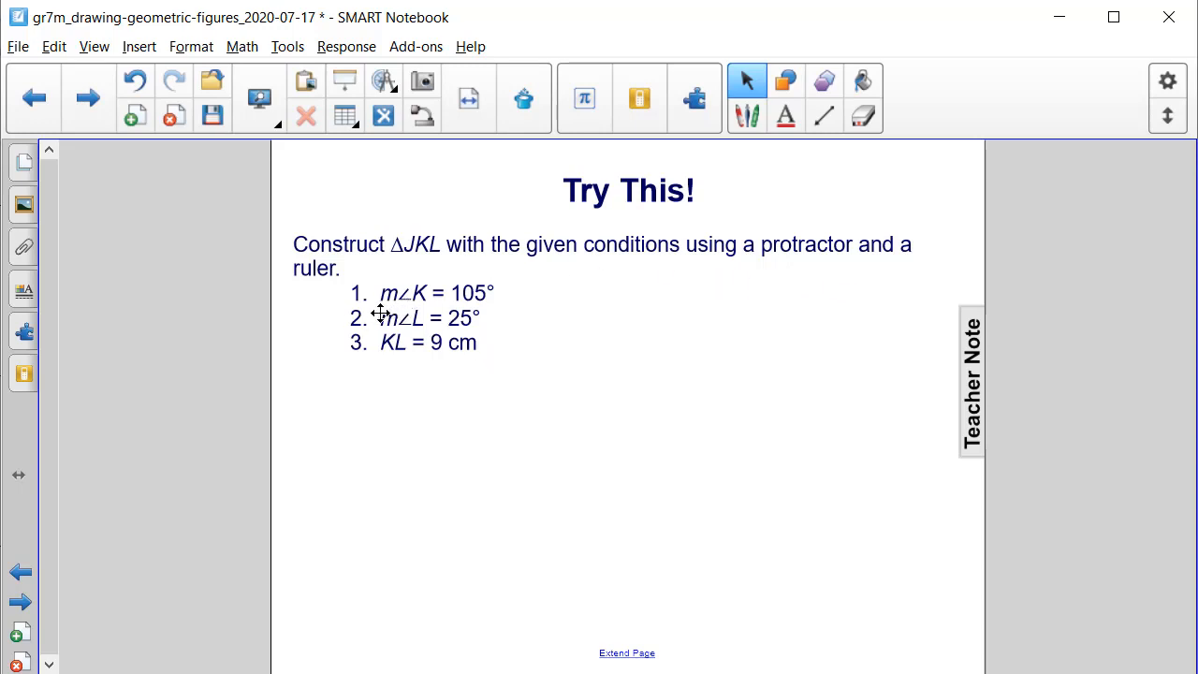
mouse_move(493, 316)
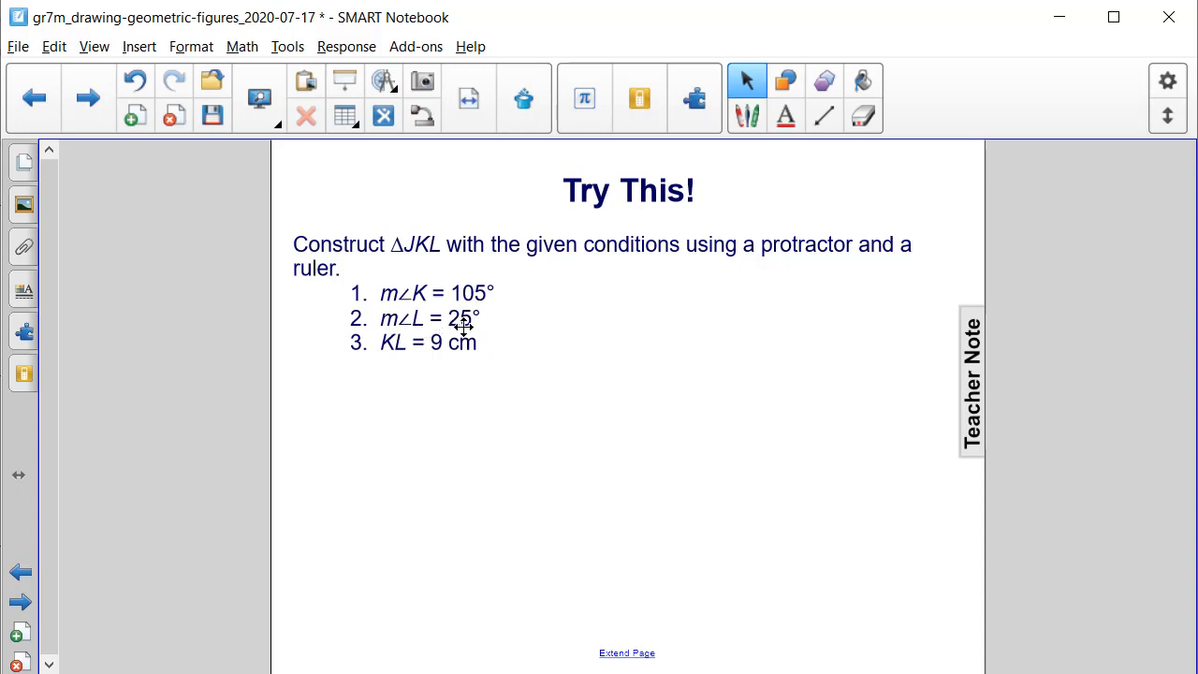
mouse_move(391, 365)
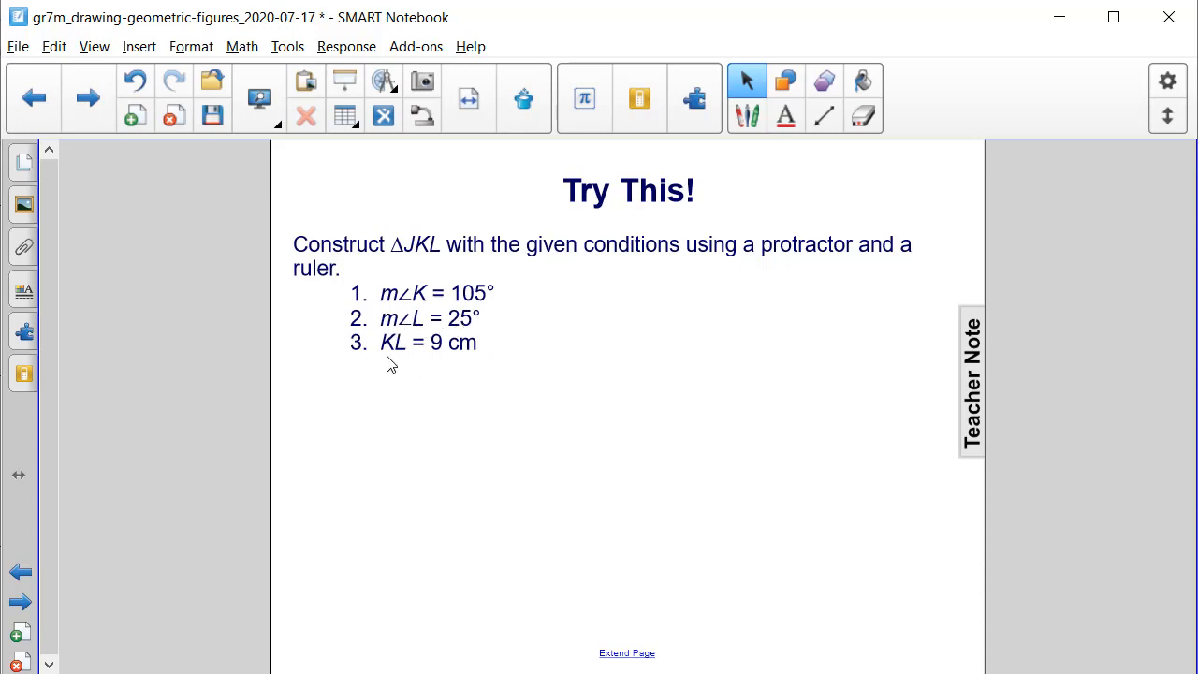
mouse_move(423, 363)
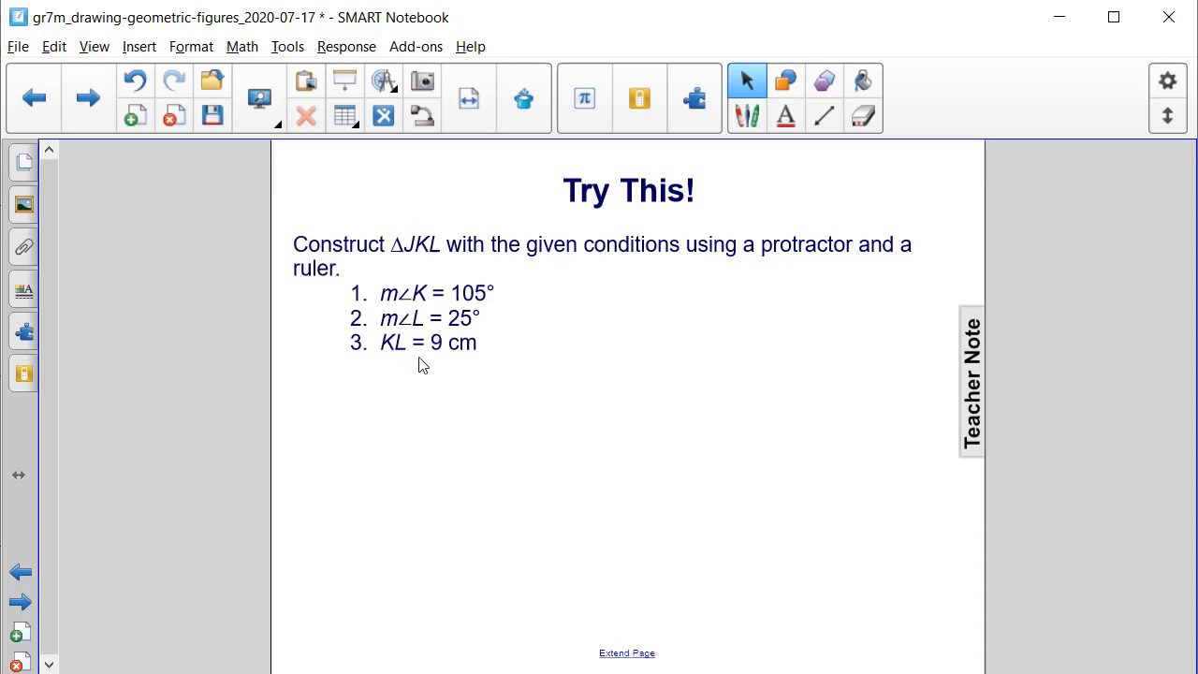
mouse_move(464, 370)
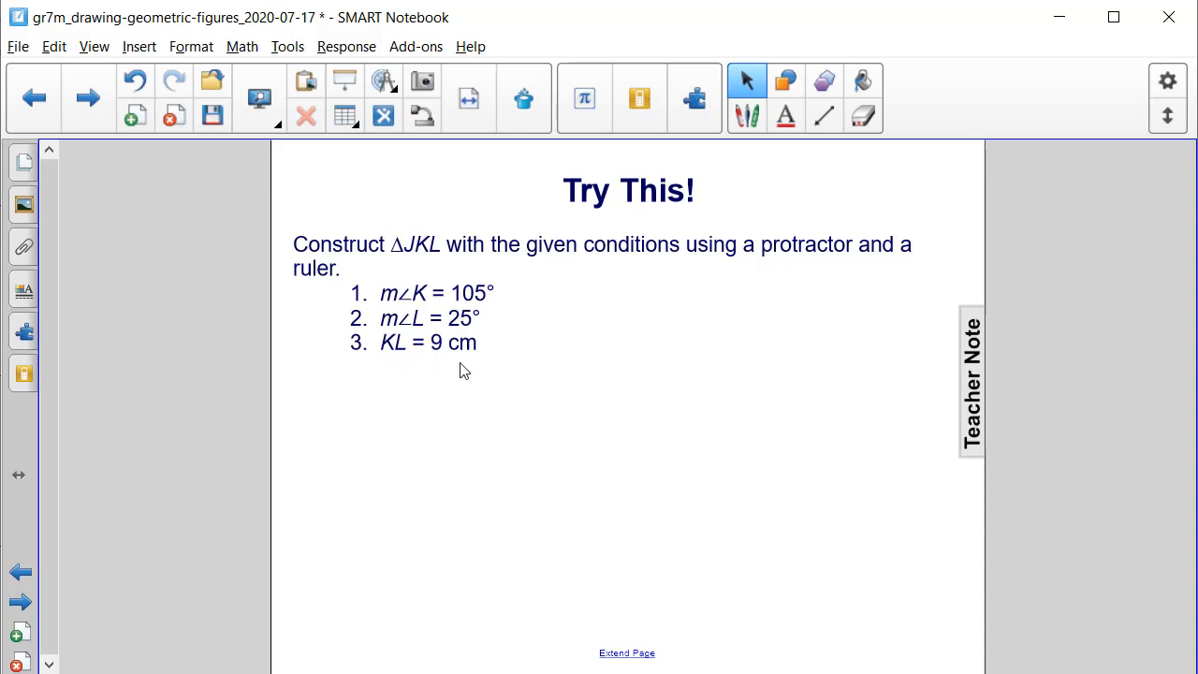
mouse_move(747, 292)
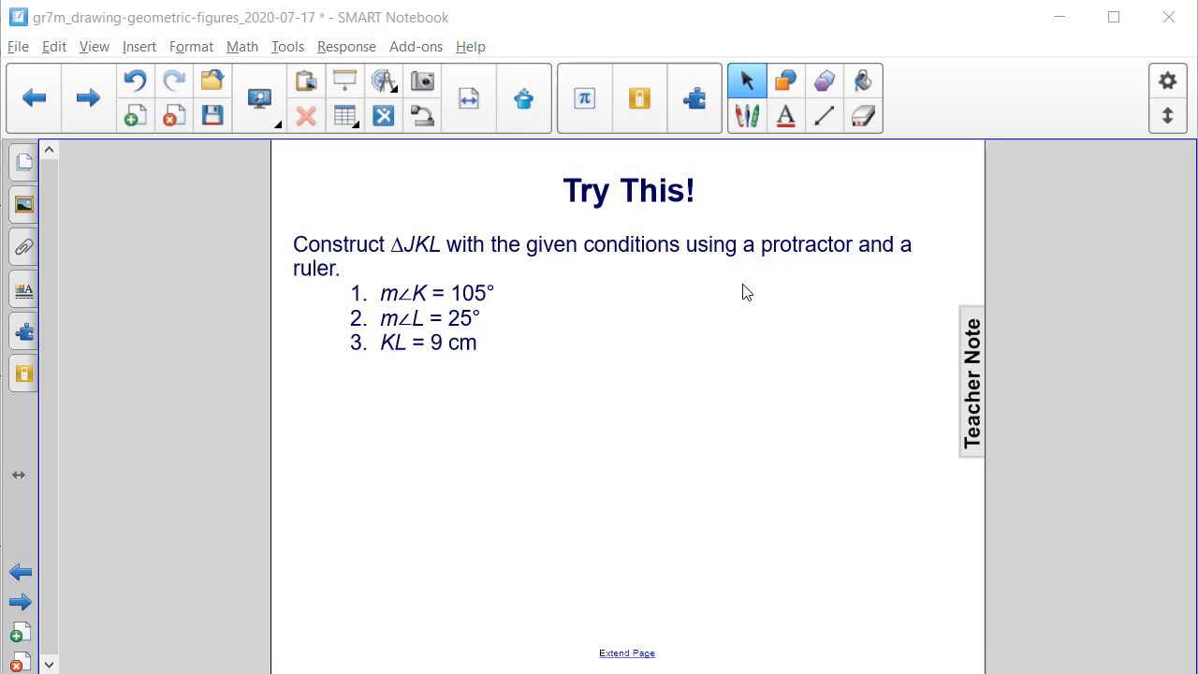
click(747, 116)
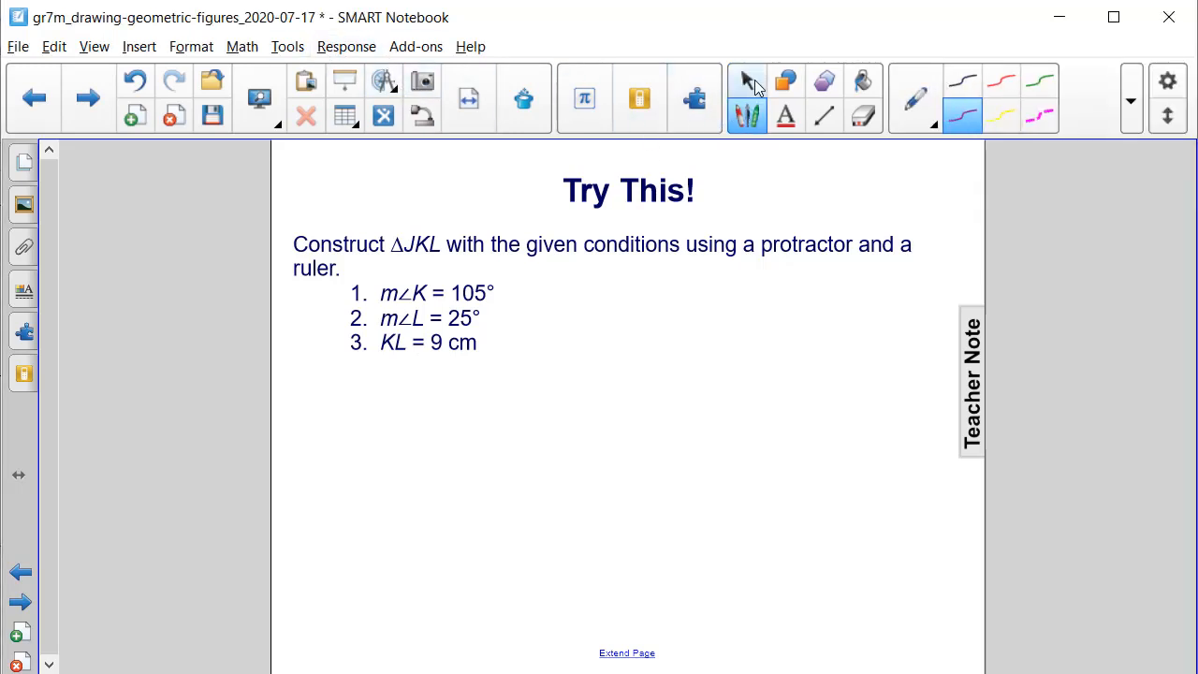
- Place an on-screen ruler, draw a straight purple line along its edge, then move it aside
click(383, 114)
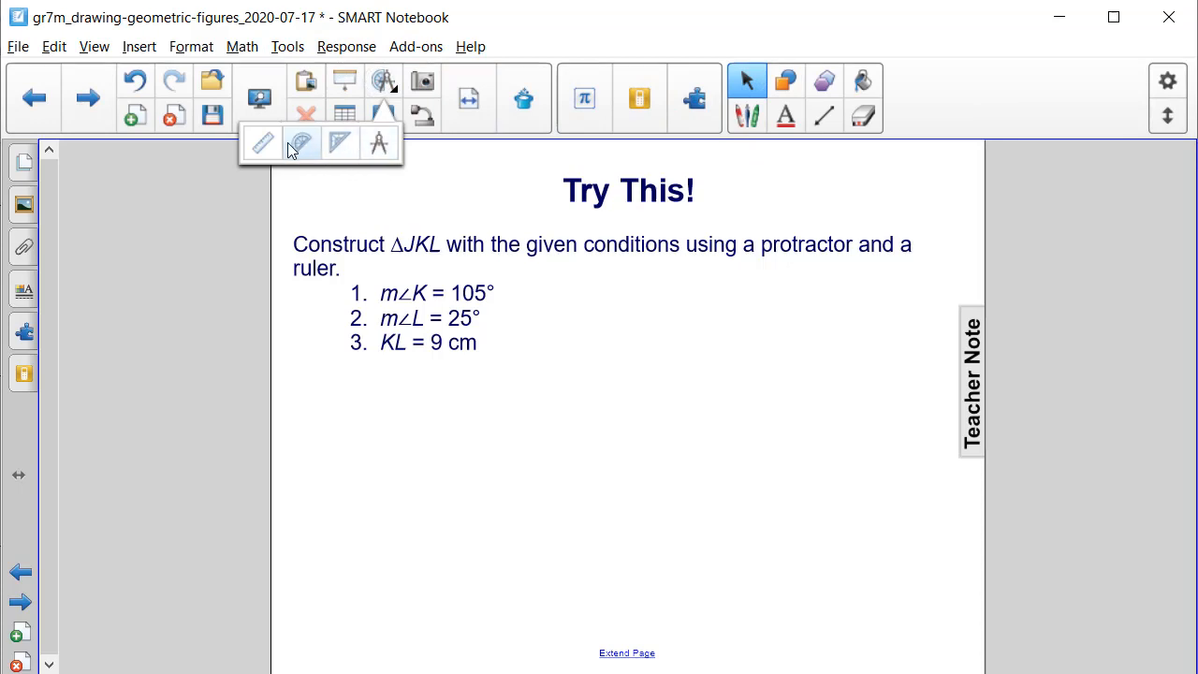
click(339, 142)
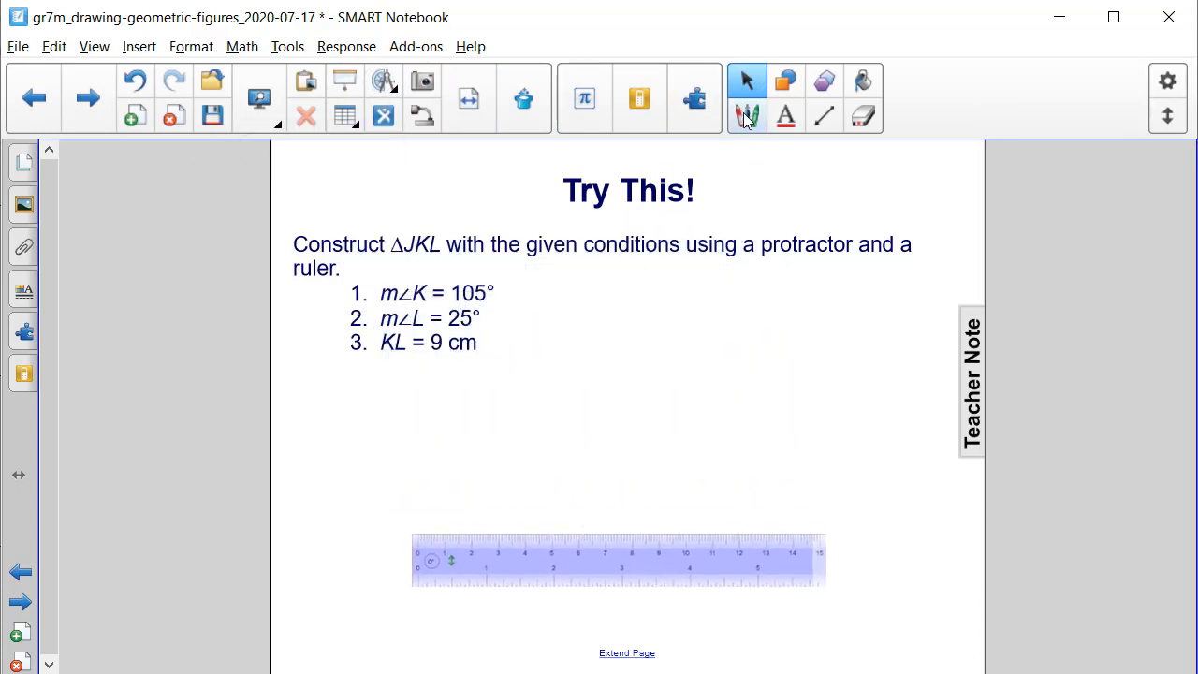
click(747, 116)
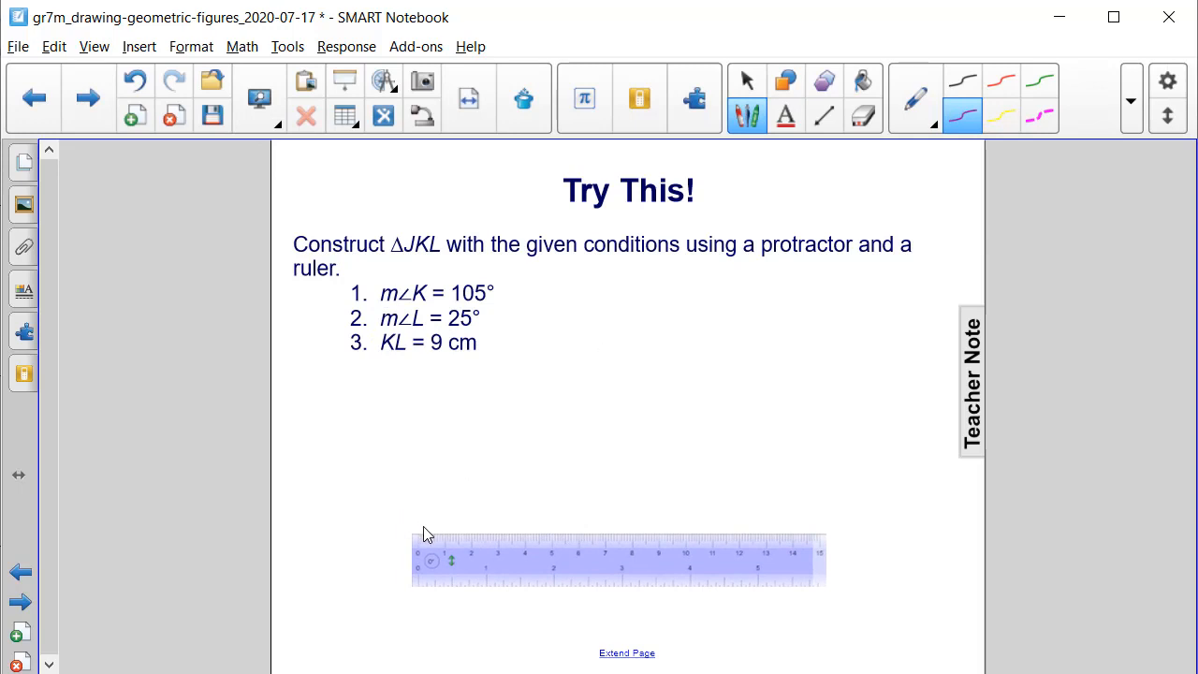
mouse_move(431, 391)
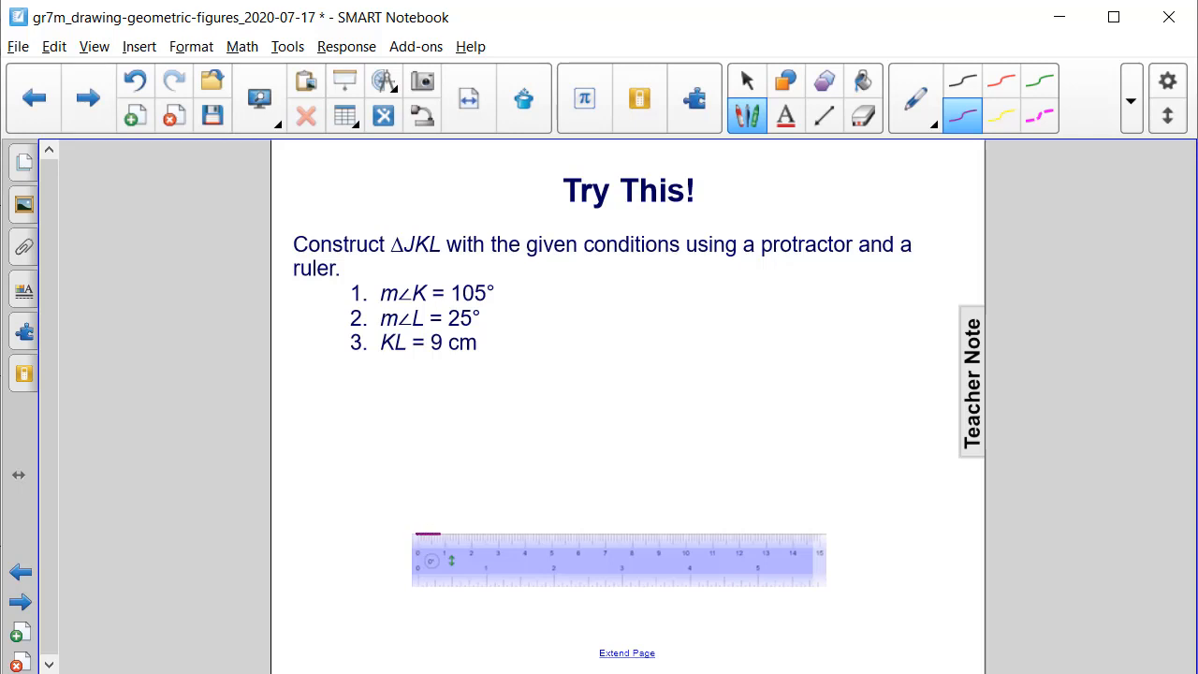
drag(419, 534, 622, 533)
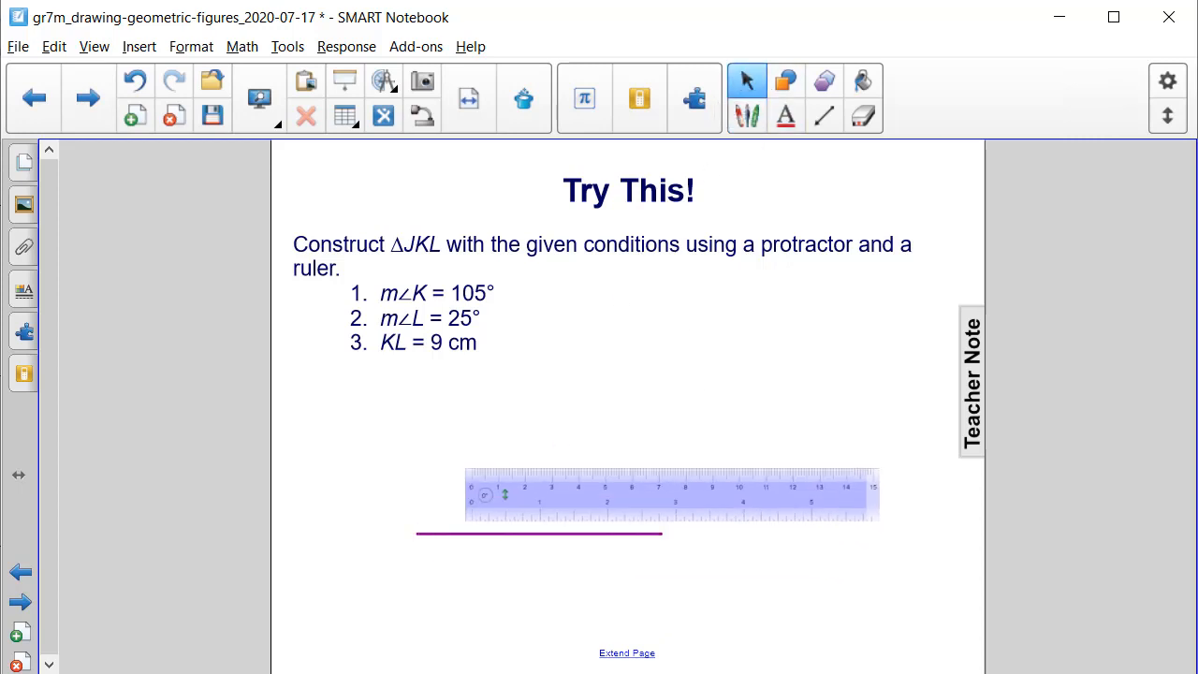
drag(671, 494, 762, 178)
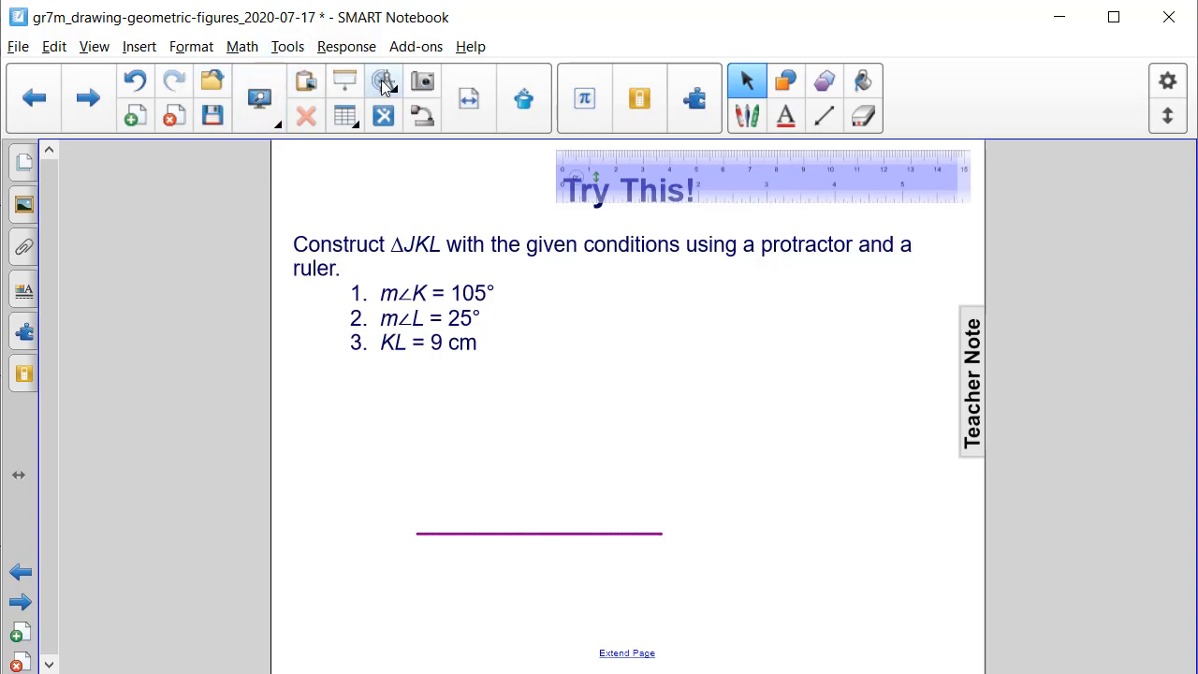
- Add an on-screen protractor centred on point L of the segment, with the pen ready
click(383, 82)
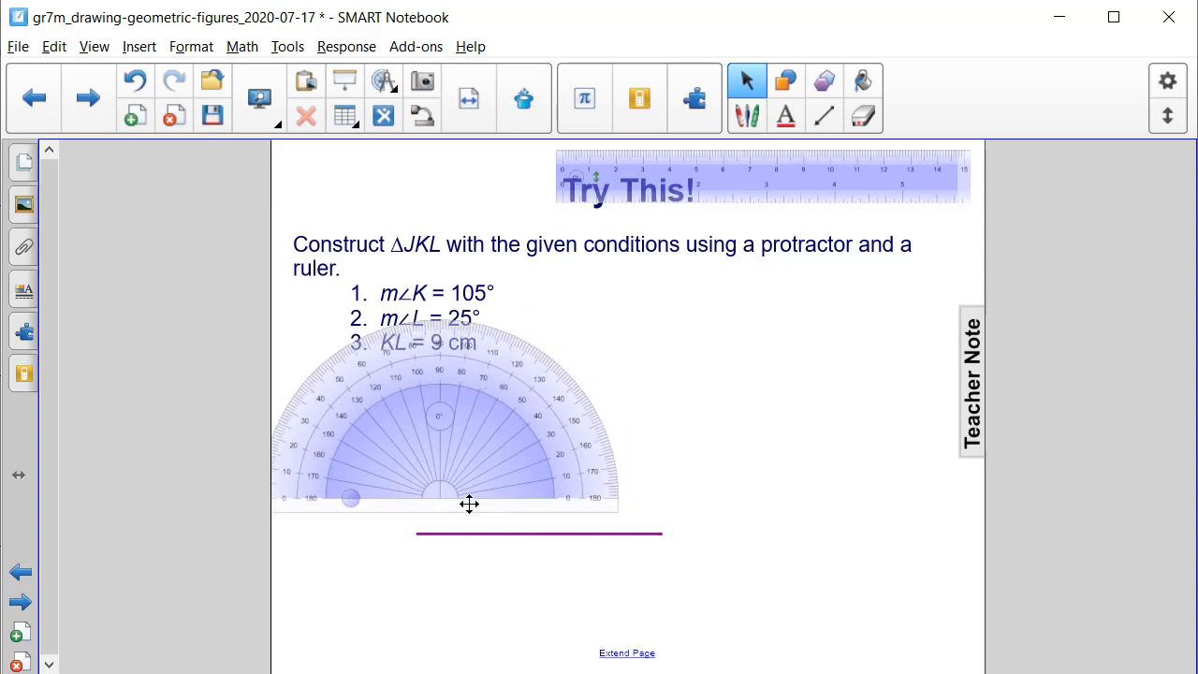
click(747, 115)
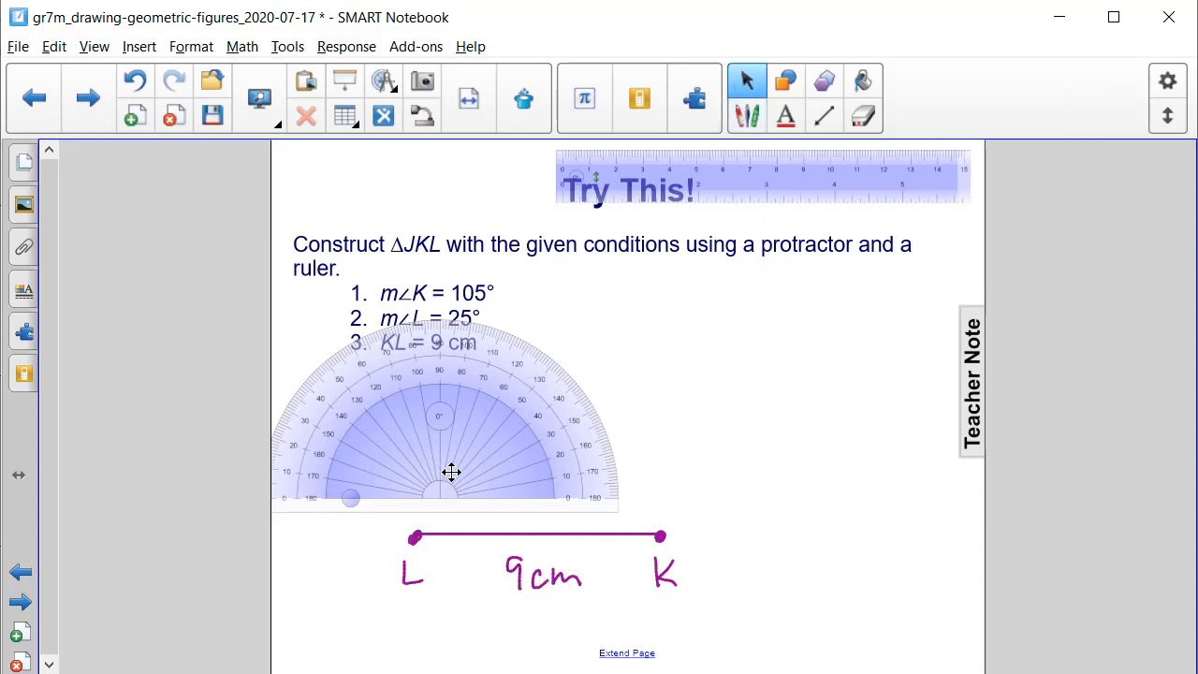
drag(452, 472, 417, 504)
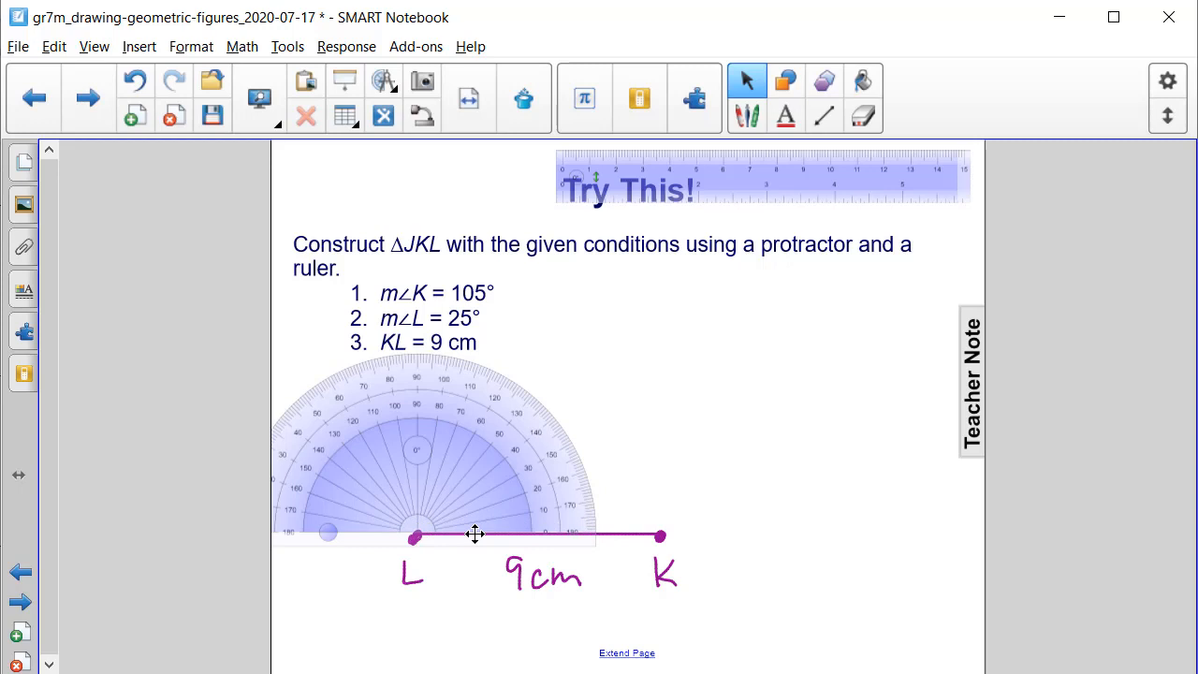
mouse_move(603, 550)
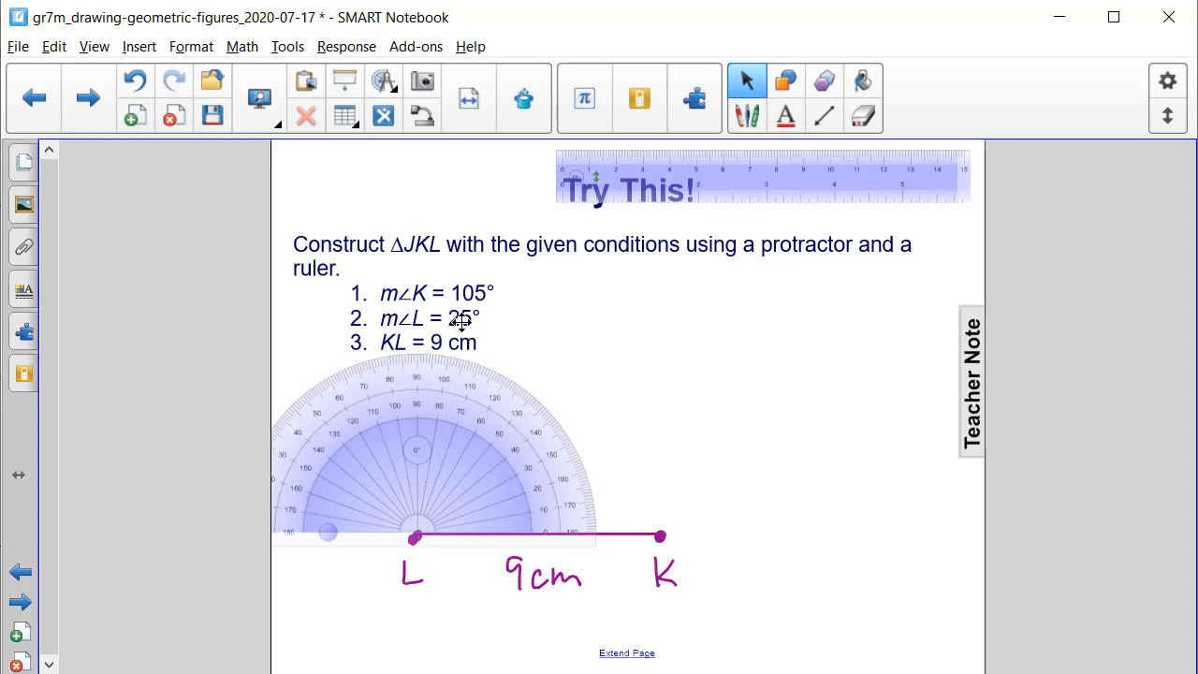
mouse_move(538, 385)
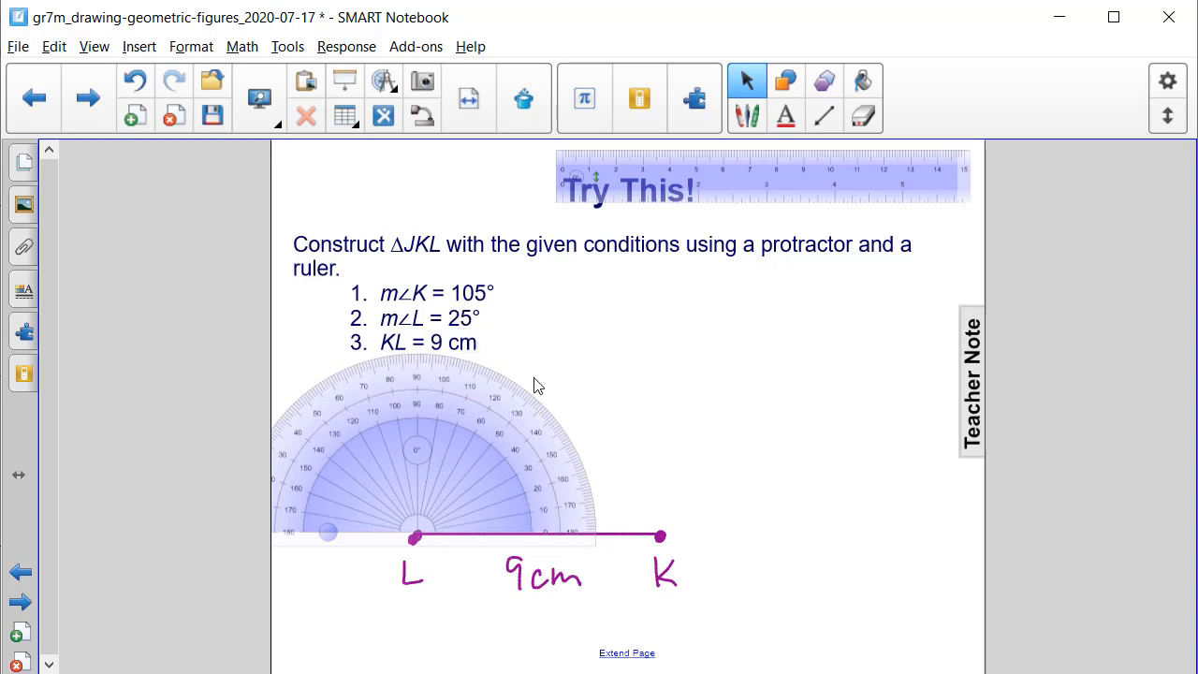
click(747, 116)
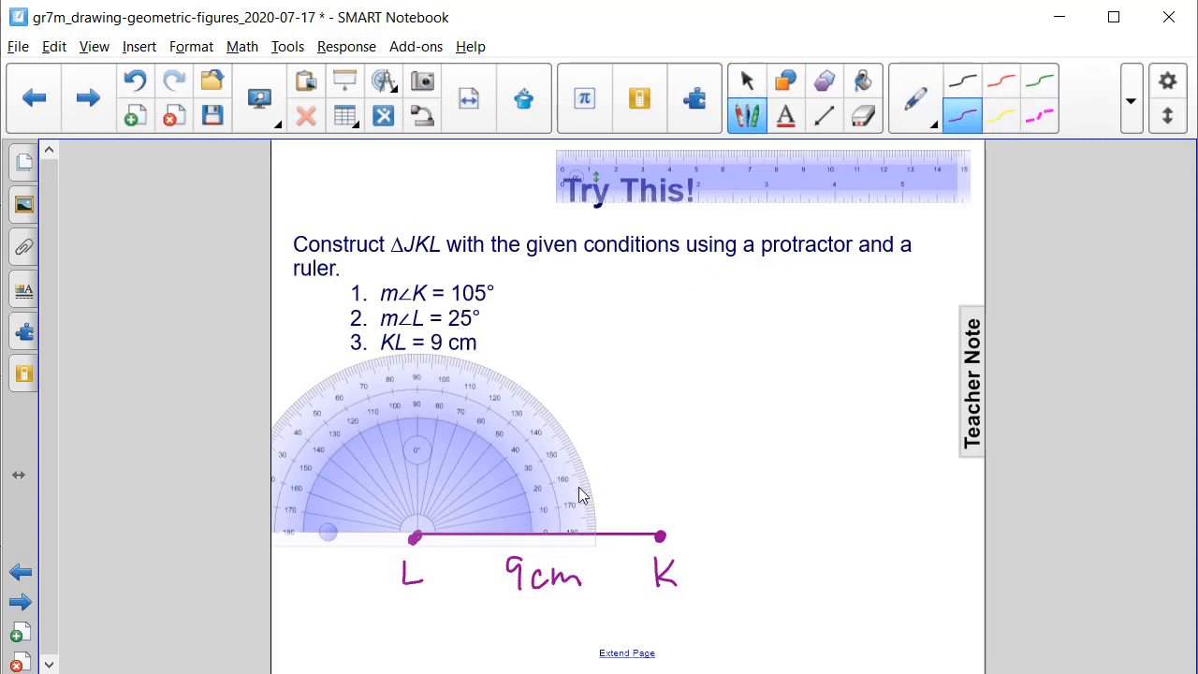
mouse_move(548, 491)
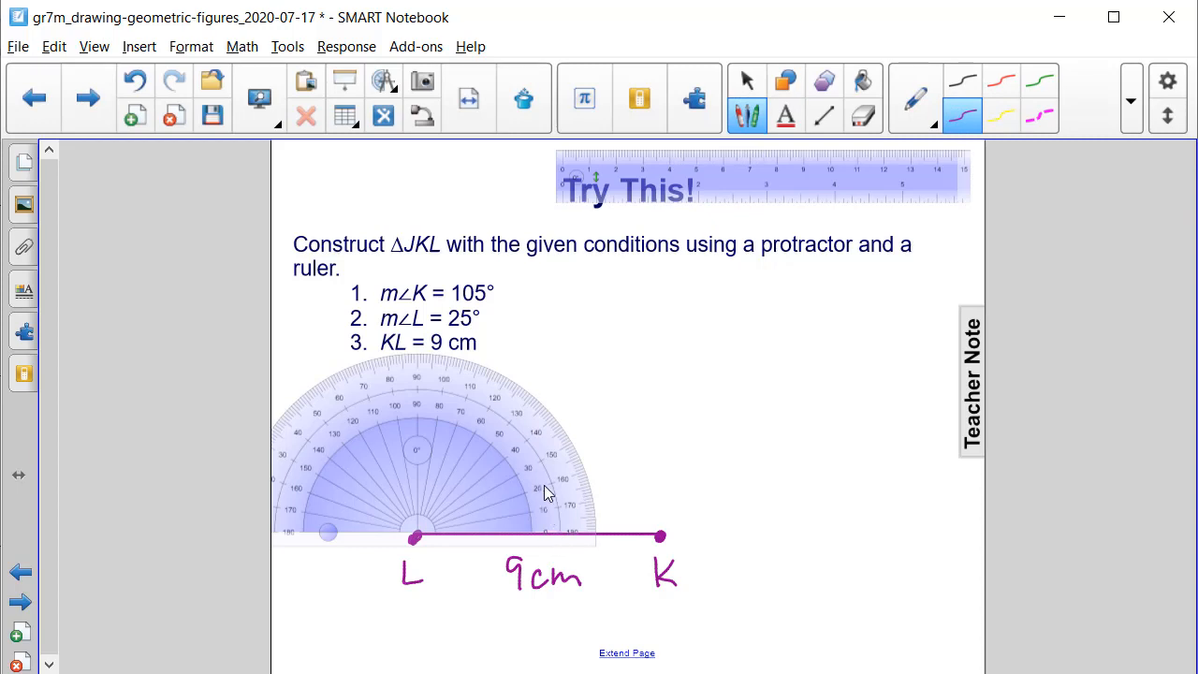
mouse_move(580, 464)
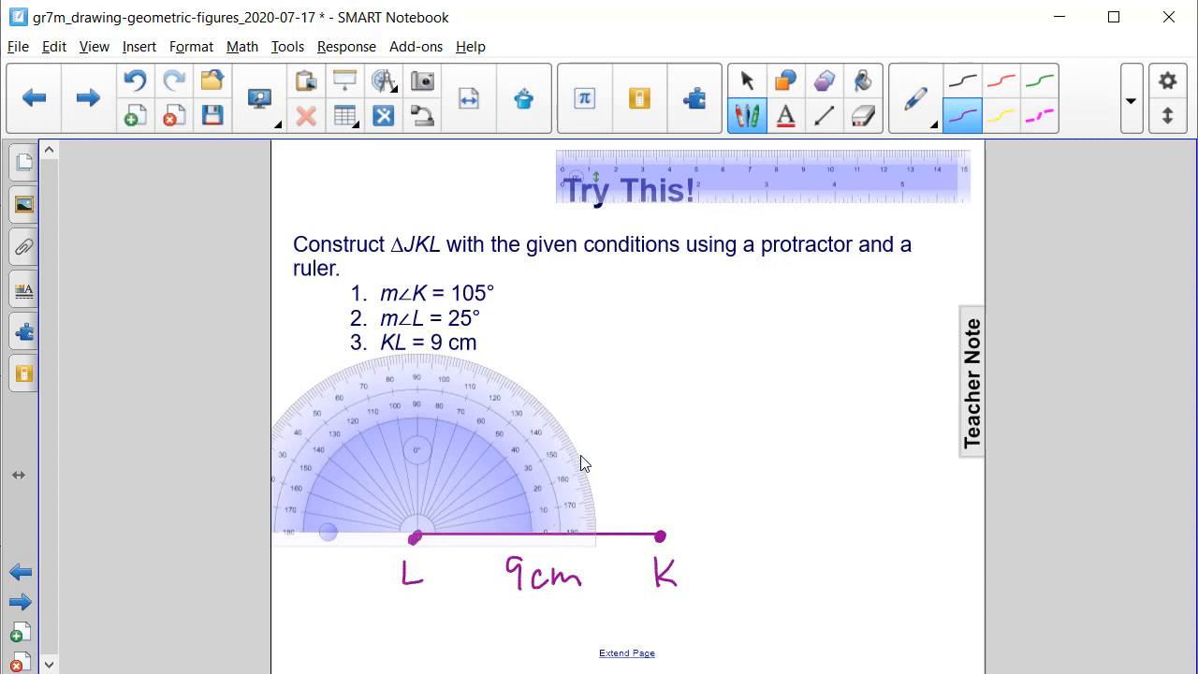
mouse_move(589, 469)
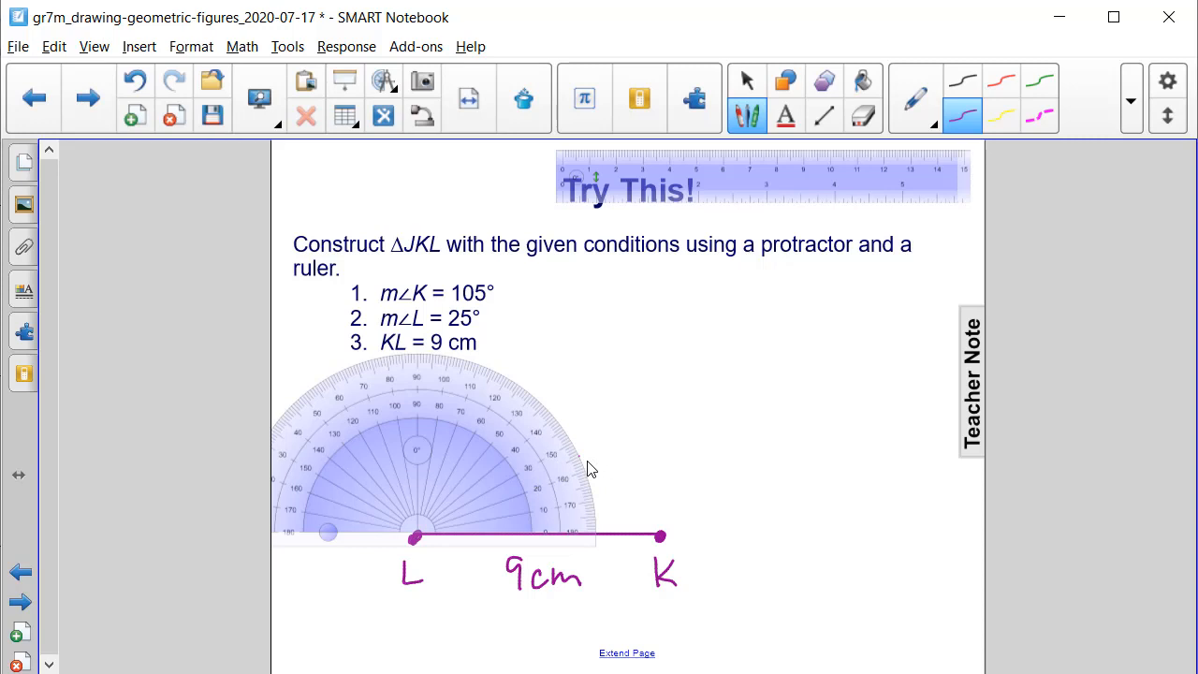
mouse_move(786, 81)
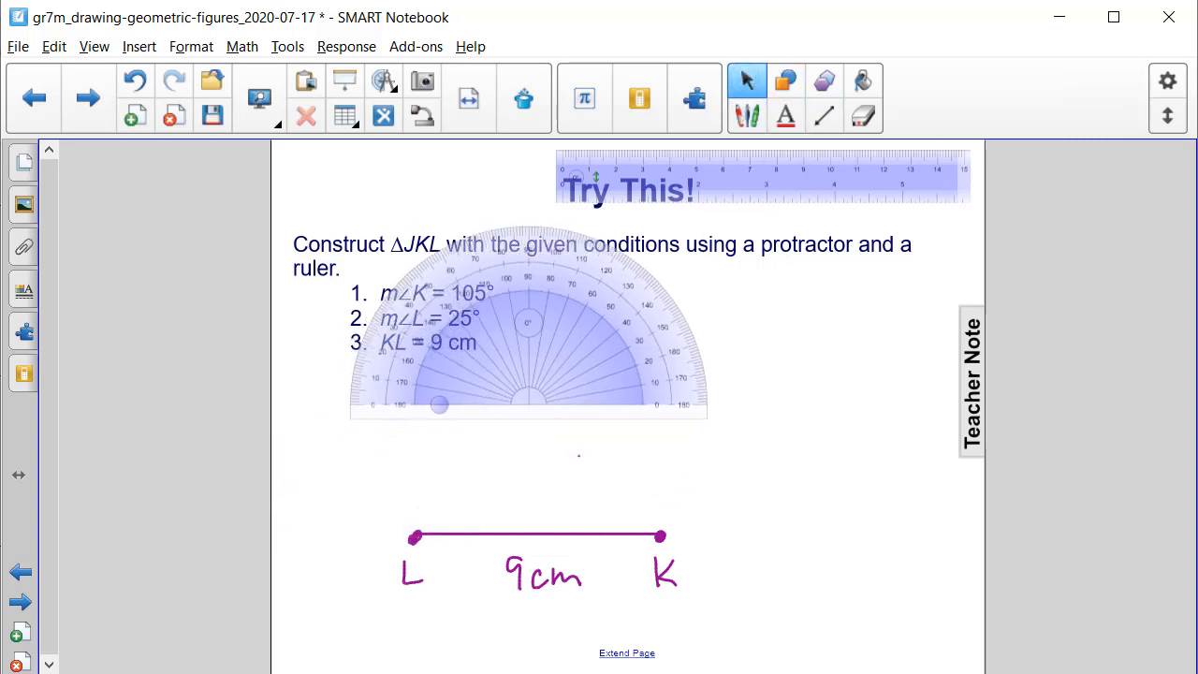
- Lay the ruler along segment LK and rotate it from L through the 25° dot
click(747, 116)
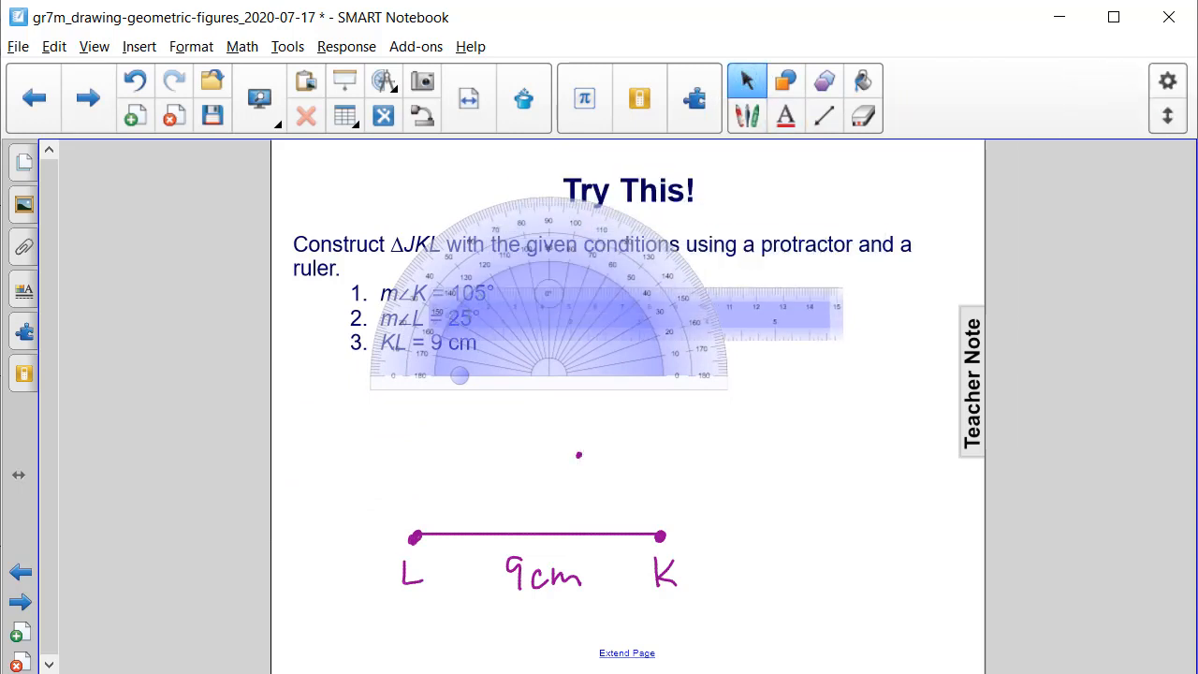
drag(777, 323, 613, 503)
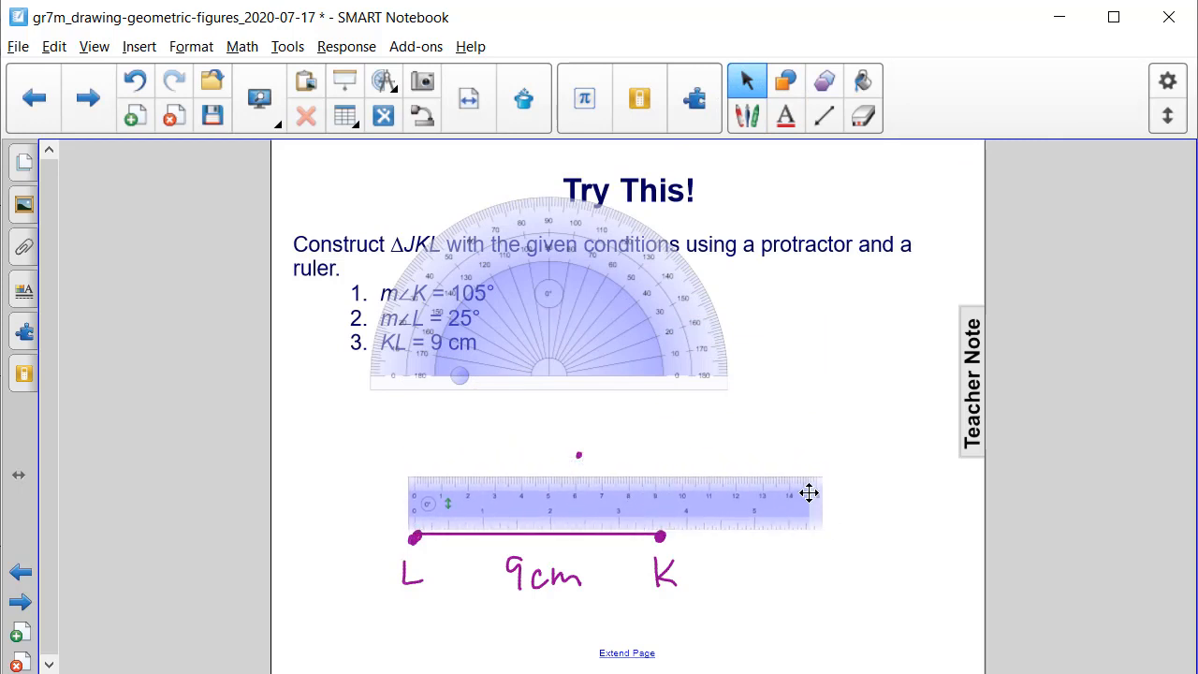
drag(809, 493, 781, 290)
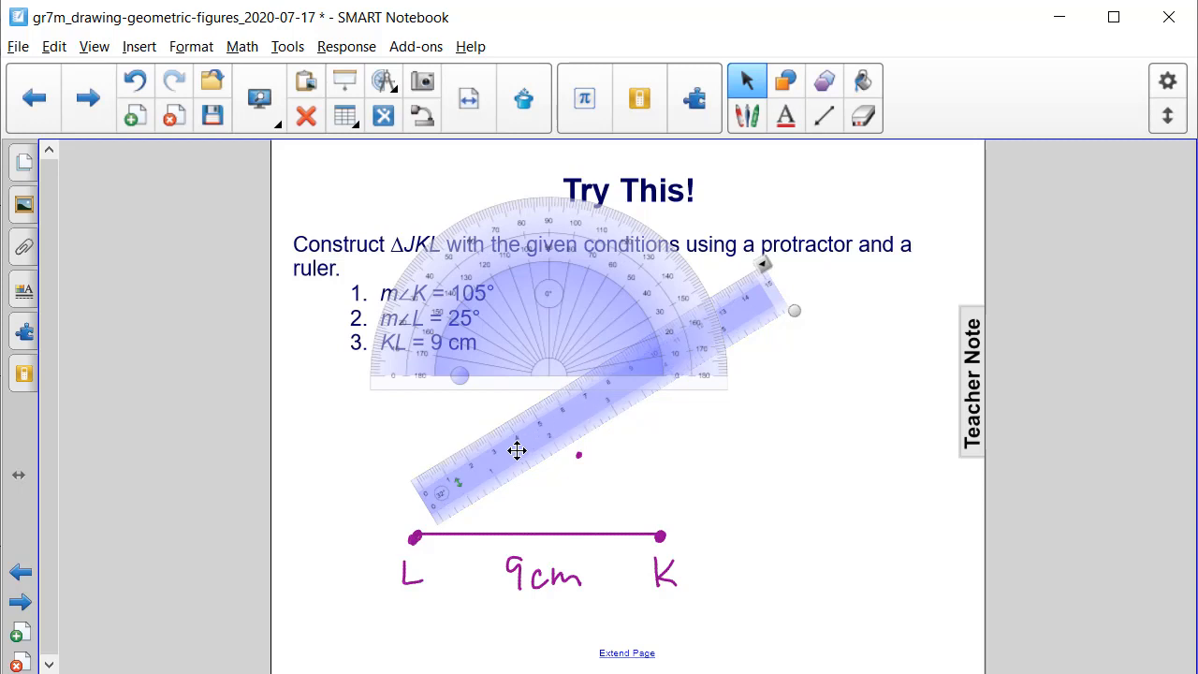
drag(518, 449, 515, 458)
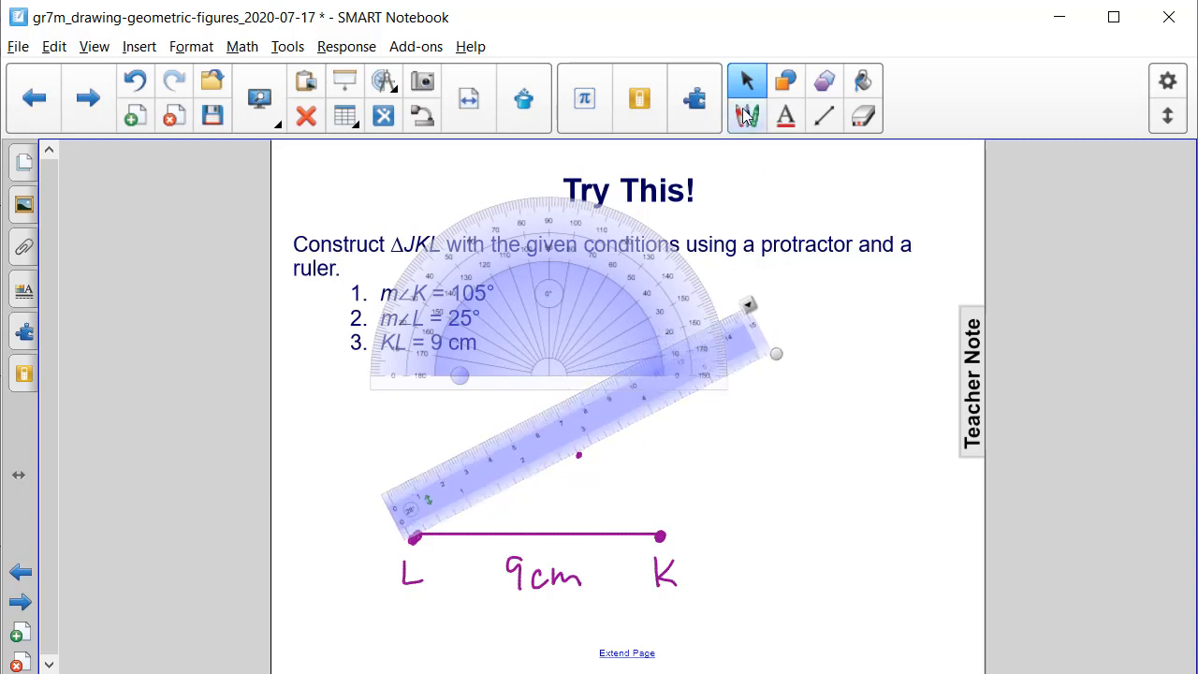
click(747, 115)
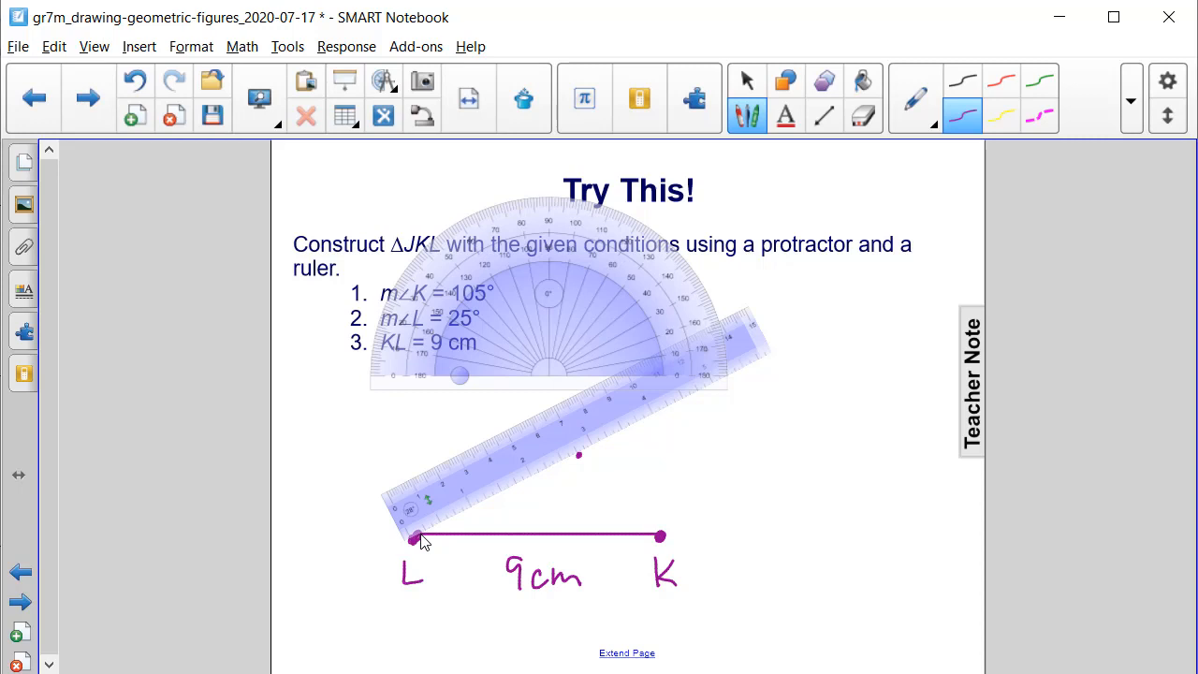
- Draw a line from L along the angled ruler, past the 25° mark
drag(415, 536, 536, 477)
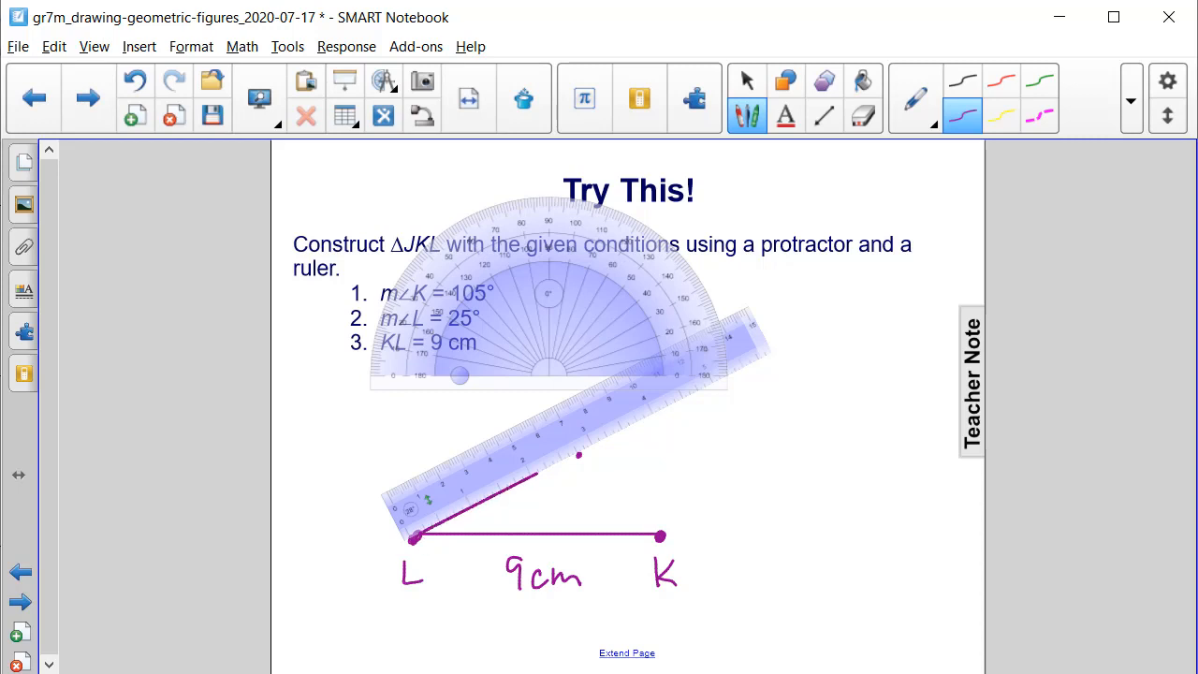
drag(536, 473, 660, 409)
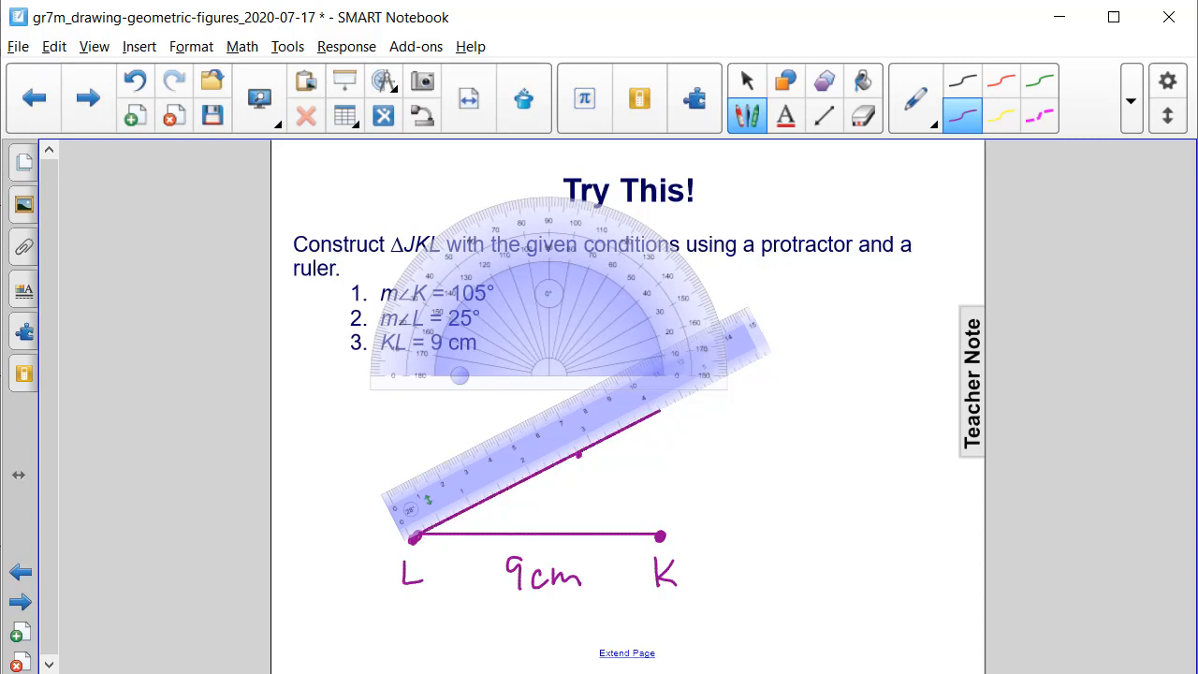
mouse_move(672, 417)
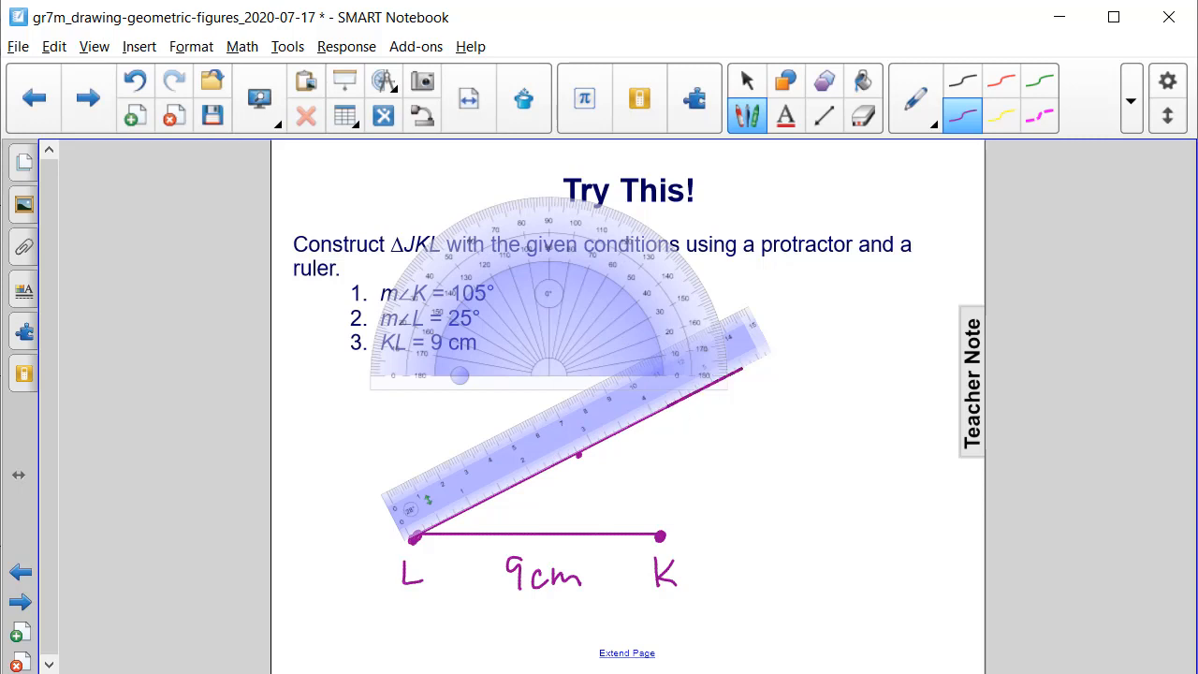
mouse_move(720, 131)
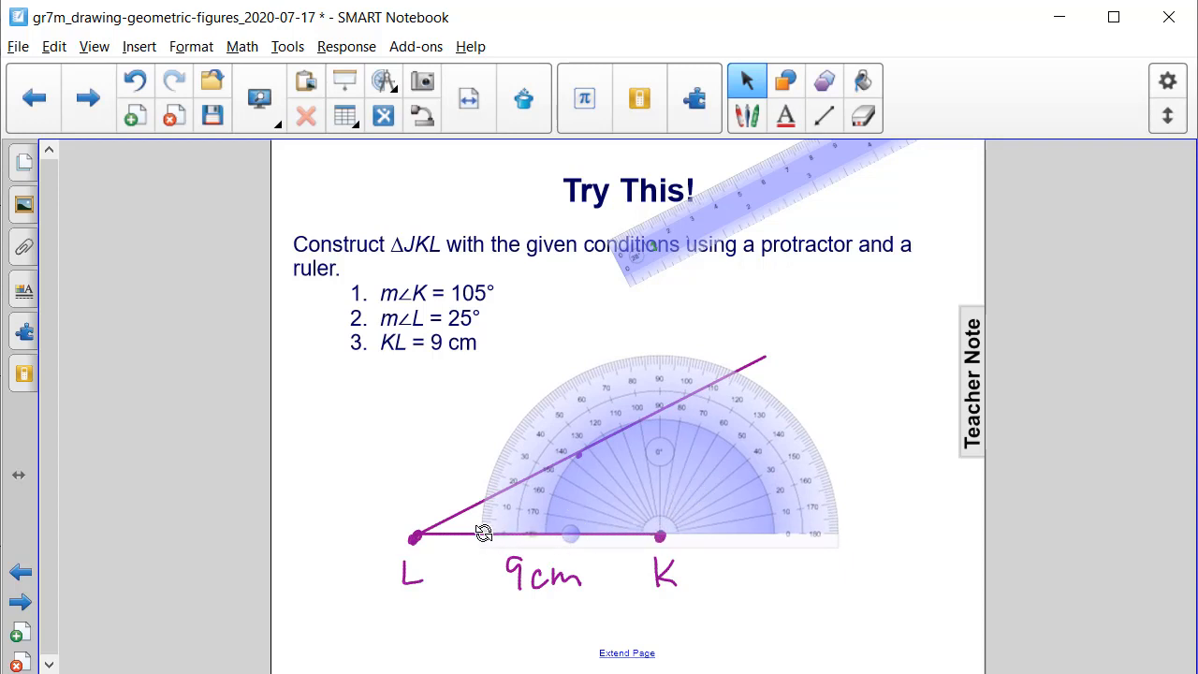
mouse_move(512, 465)
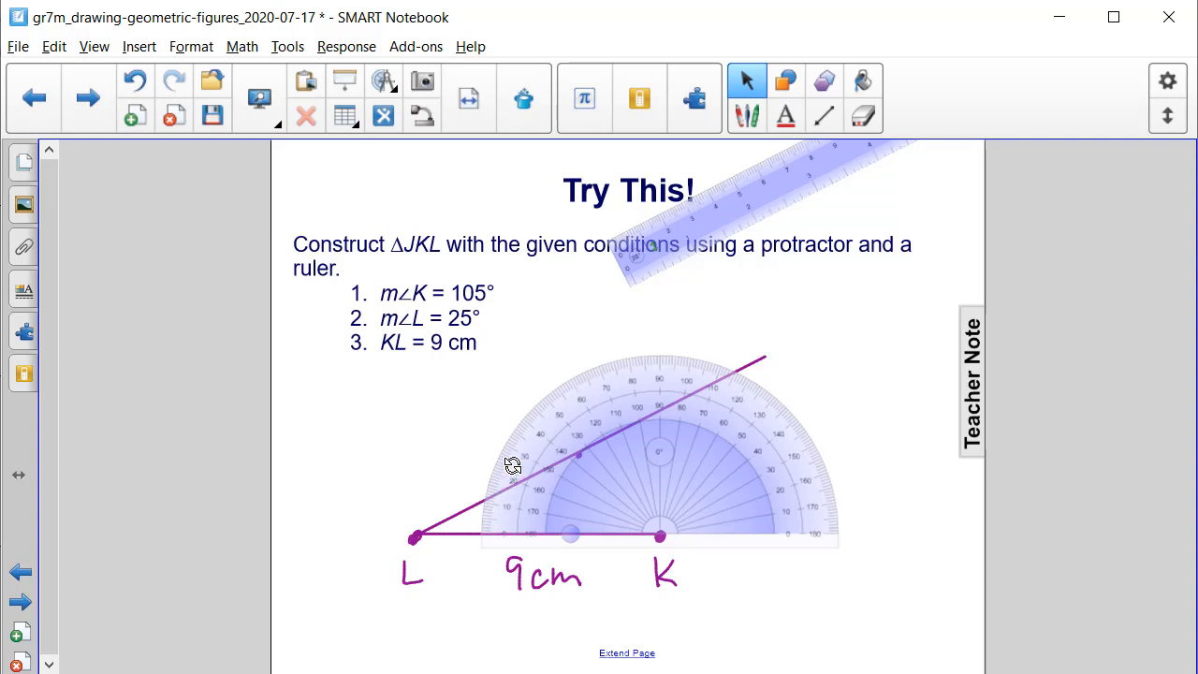
mouse_move(705, 365)
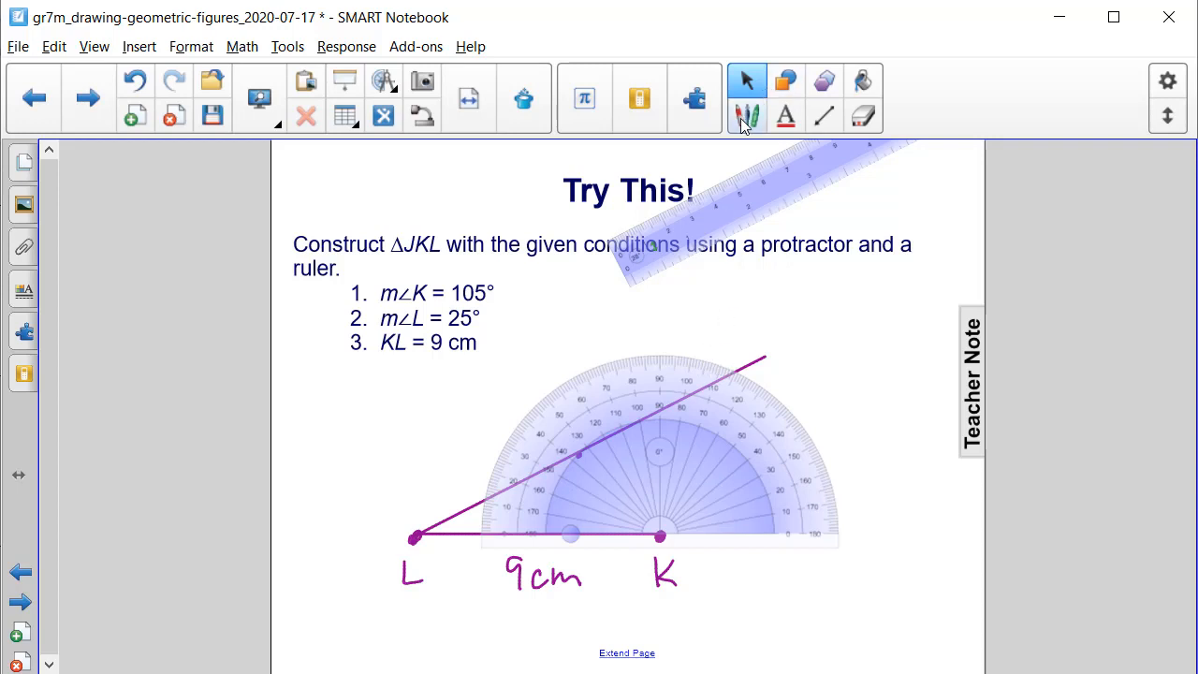
- Dot the 105° point from K and turn the ruler to run from K through it
click(747, 115)
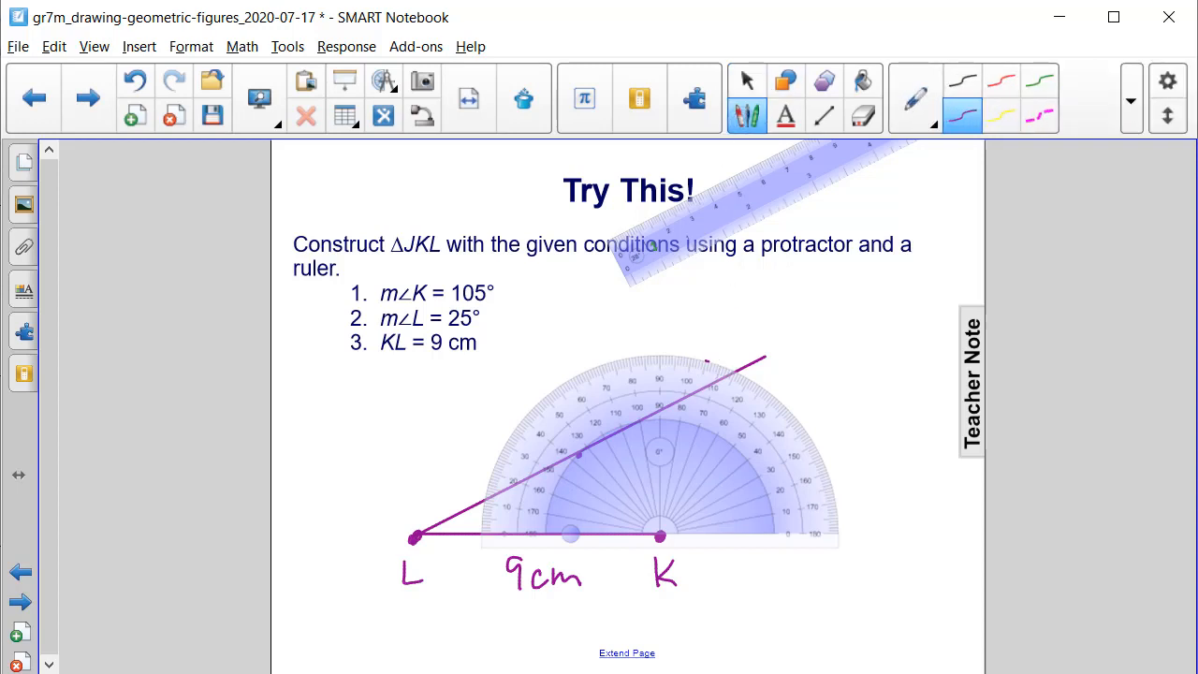
click(747, 80)
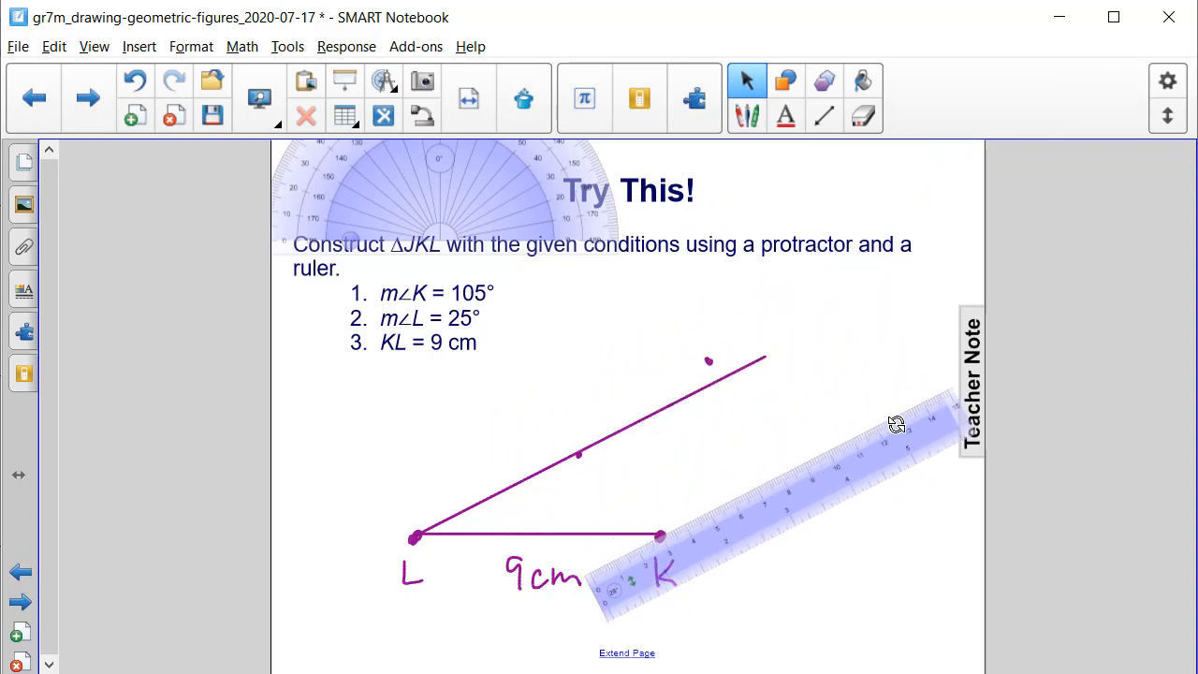
drag(896, 423, 768, 206)
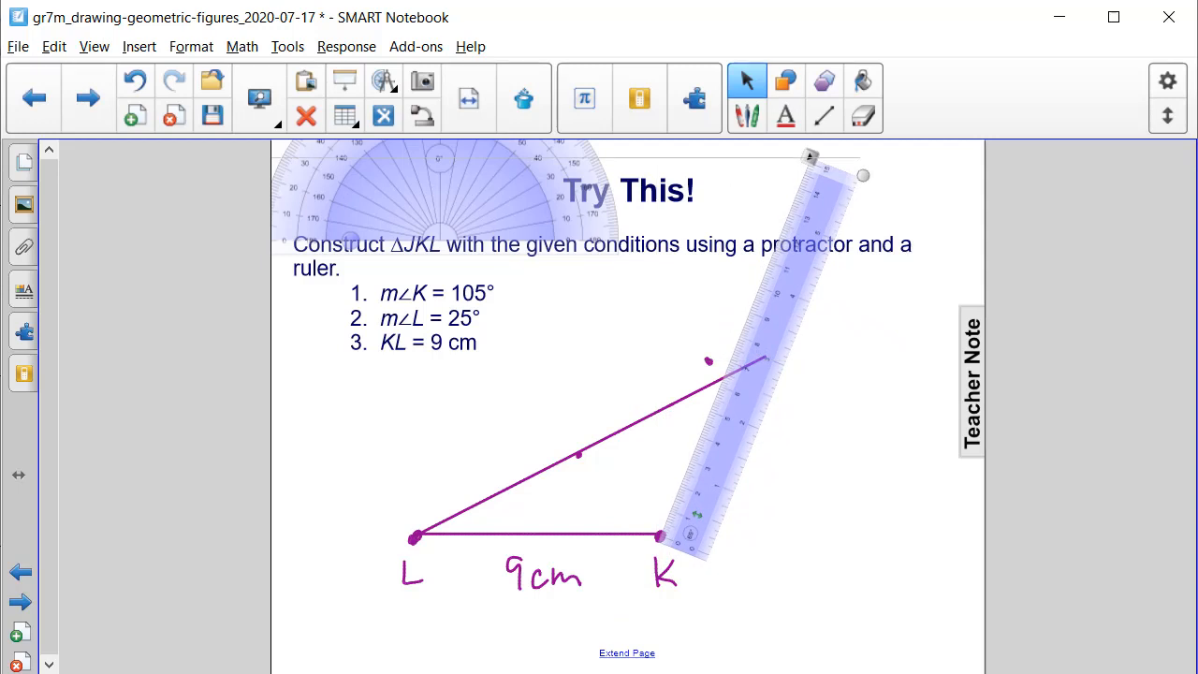
drag(810, 156, 772, 148)
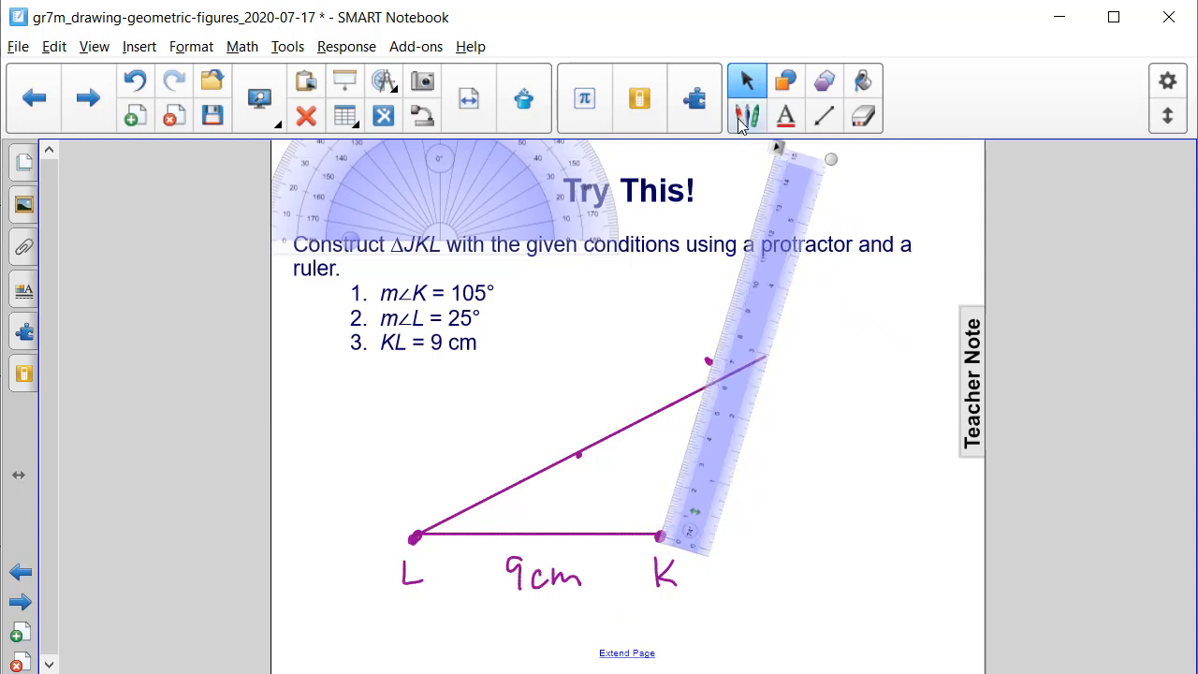
- Draw the line from K through the 105° mark, then get the pen ready for labelling
click(747, 116)
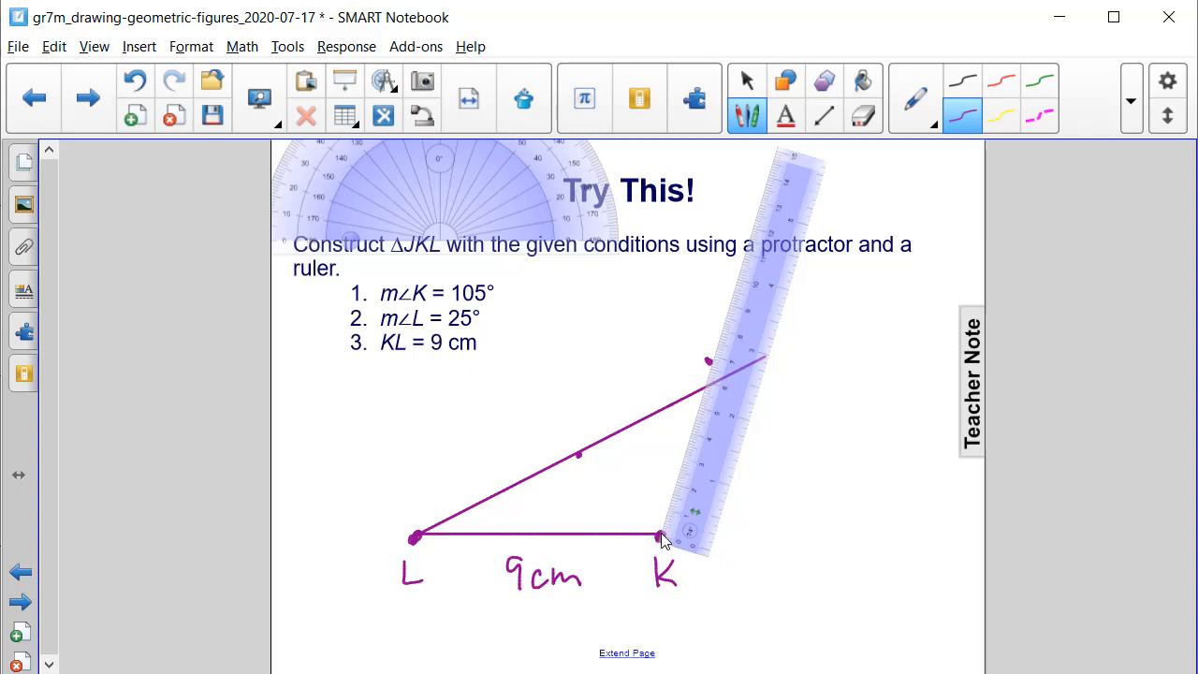
drag(663, 536, 677, 459)
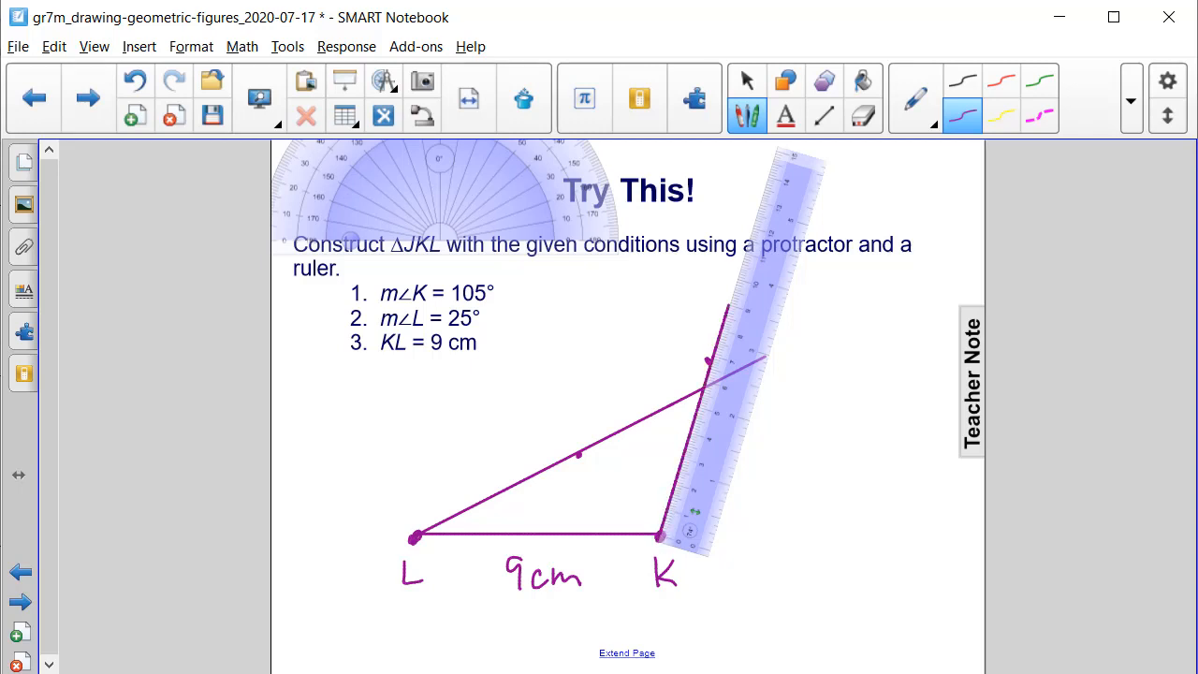
click(746, 81)
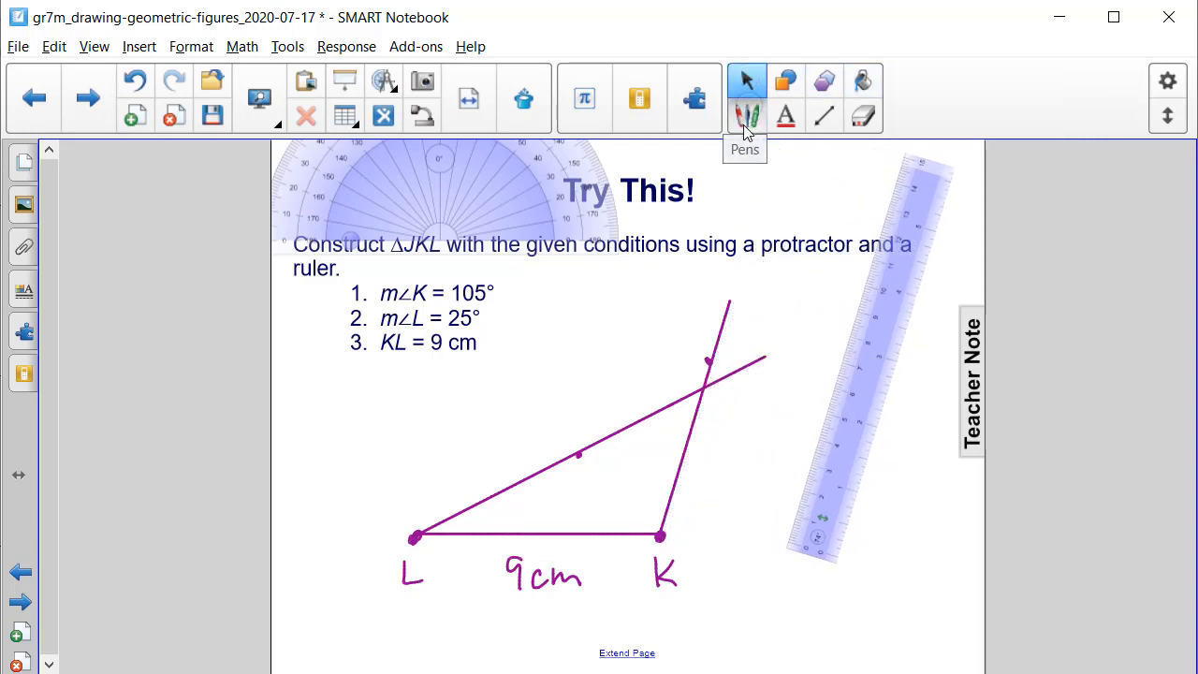
click(746, 116)
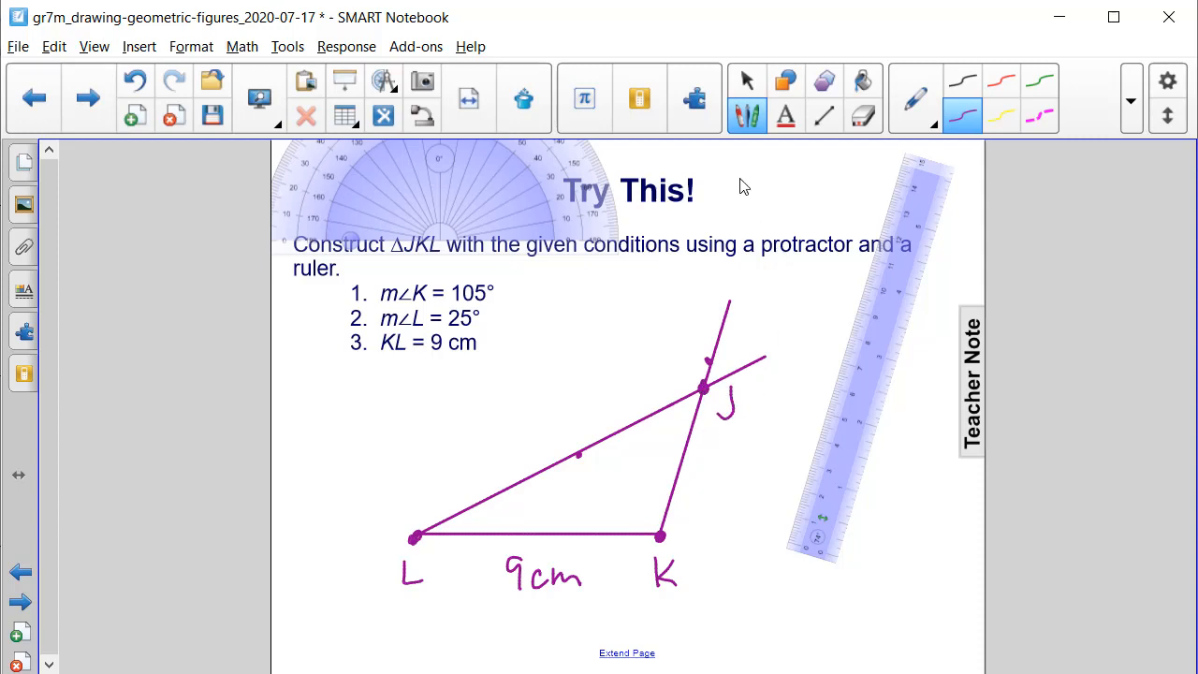
mouse_move(459, 527)
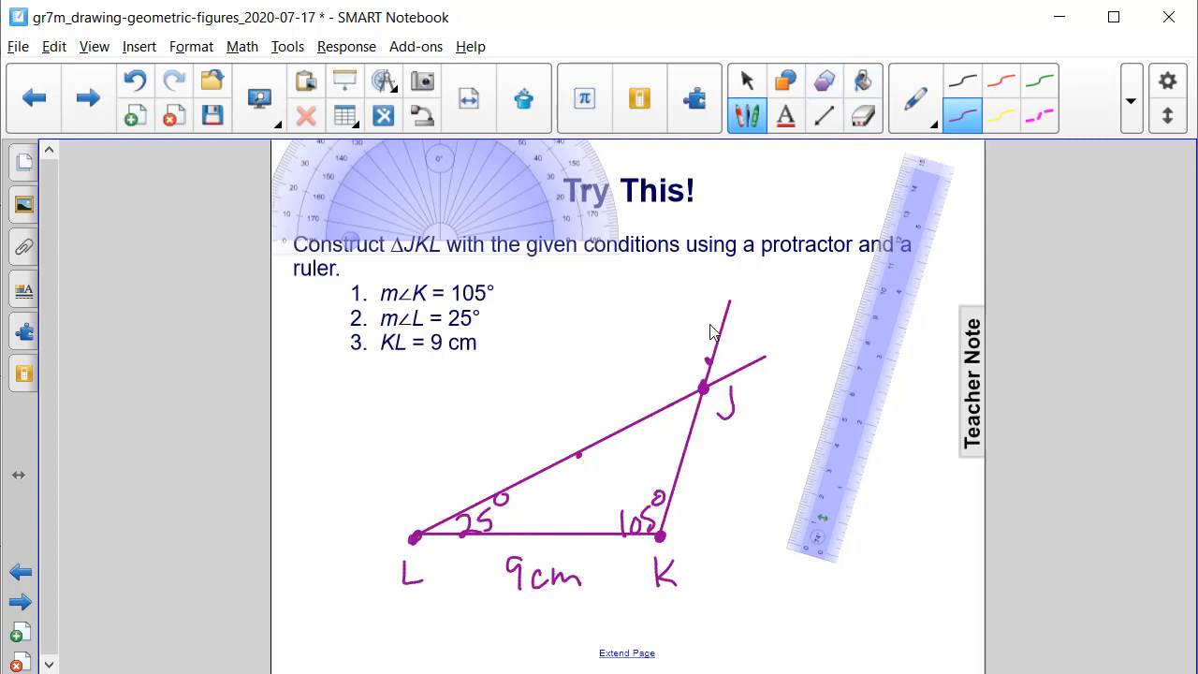
mouse_move(747, 80)
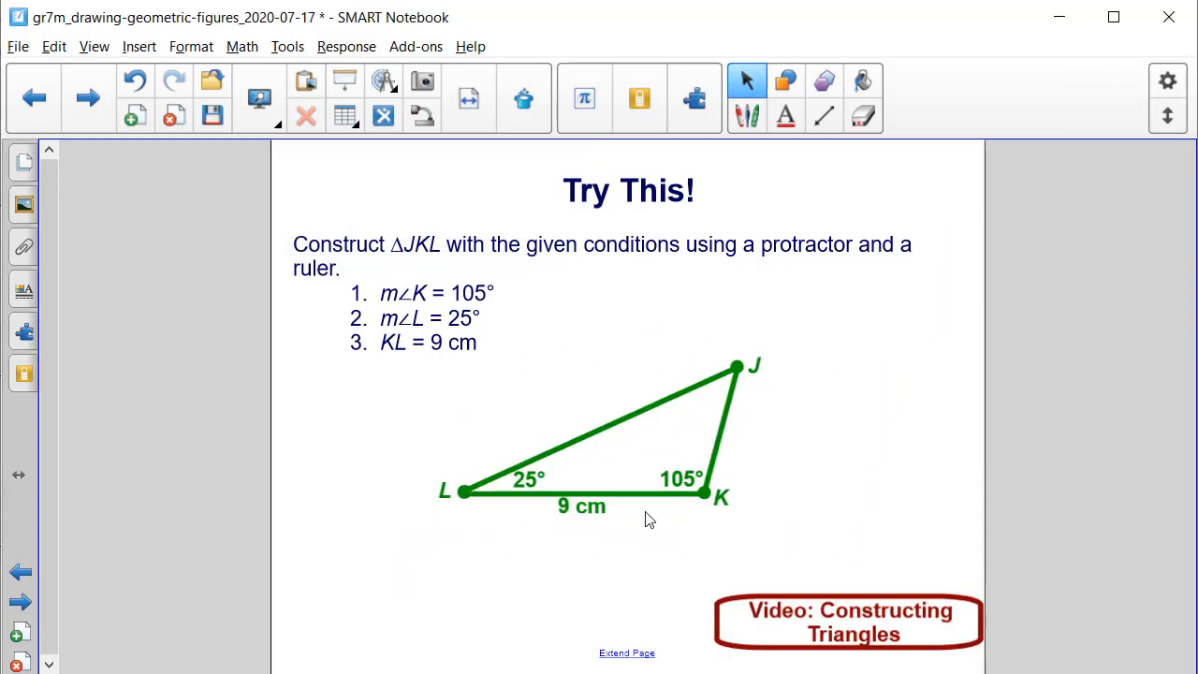
mouse_move(473, 449)
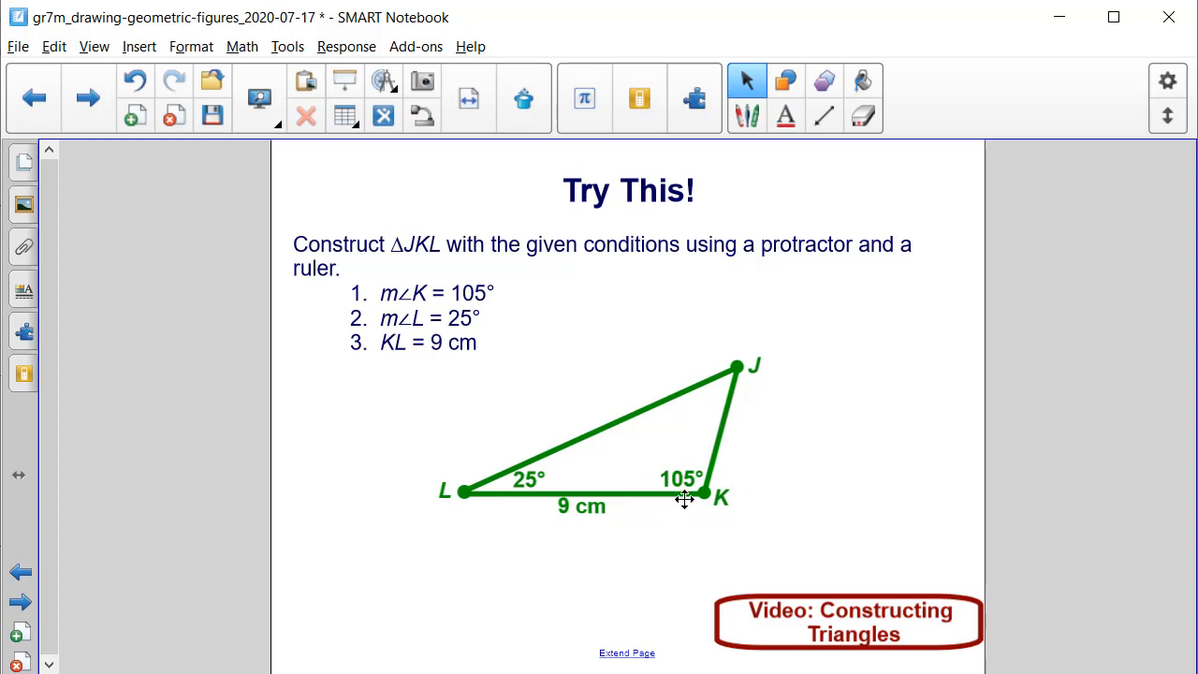
mouse_move(629, 524)
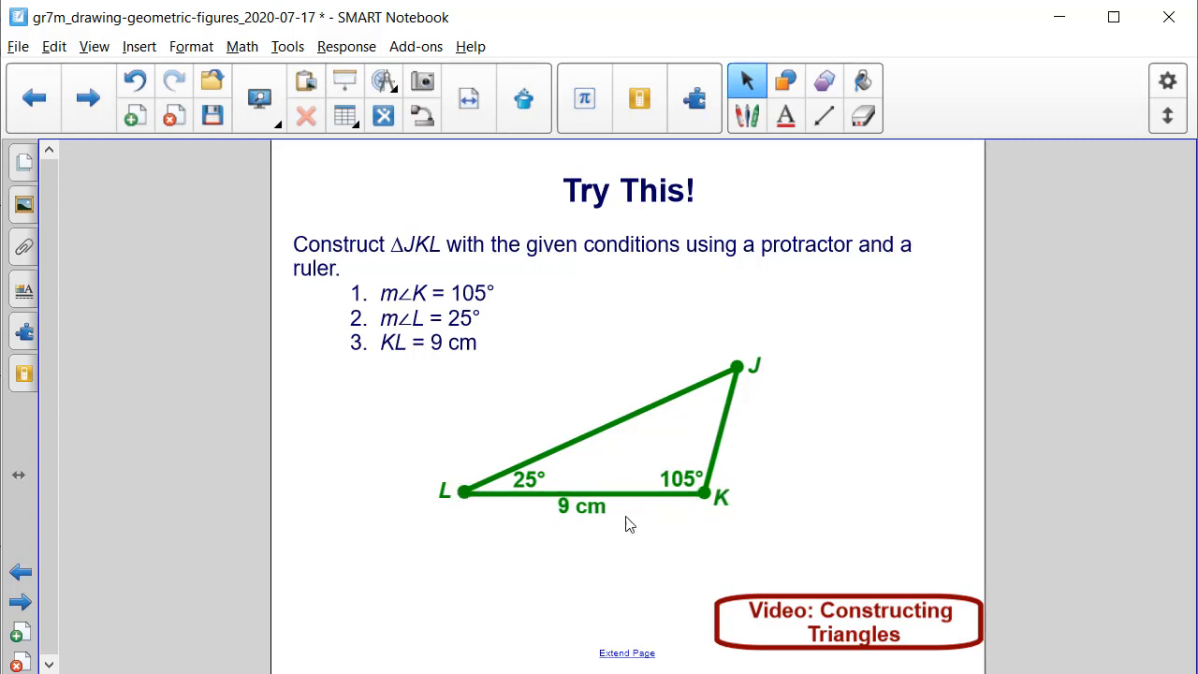
mouse_move(506, 489)
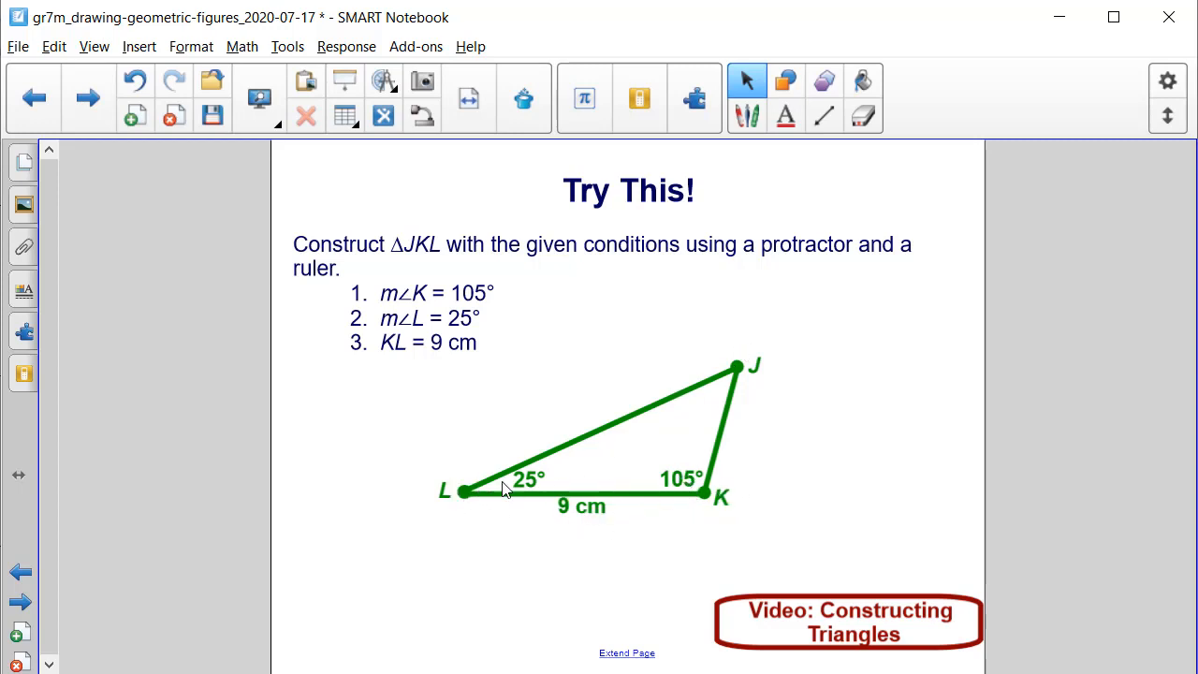
mouse_move(760, 364)
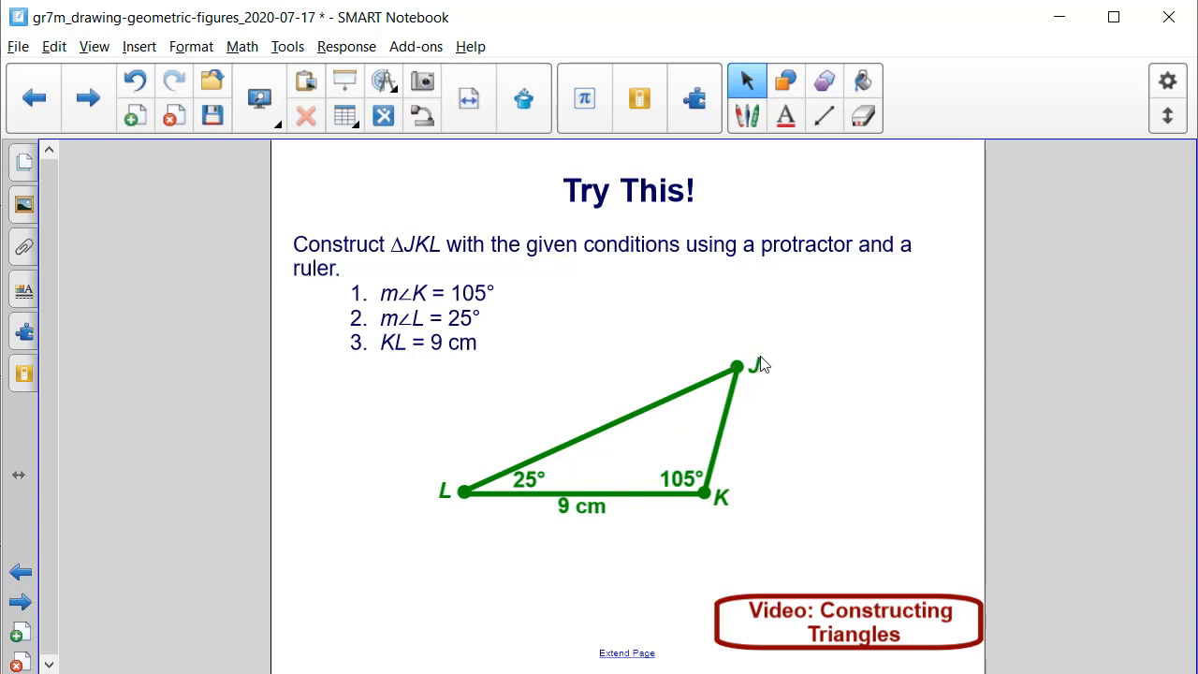
mouse_move(988, 627)
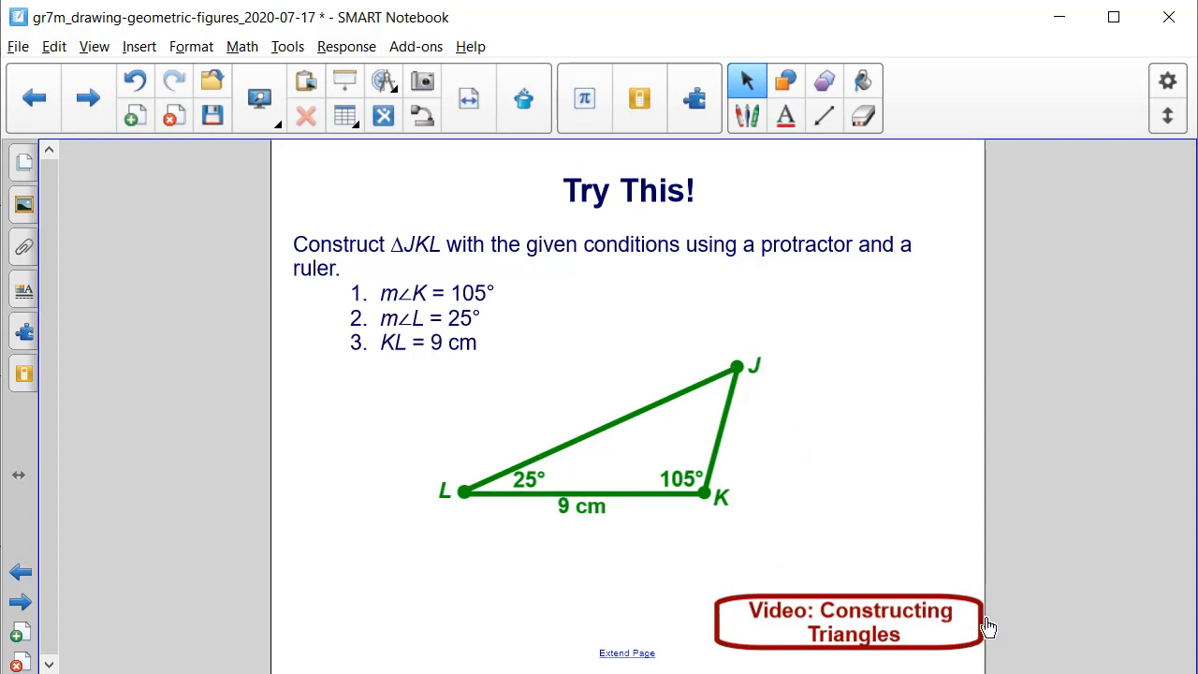
mouse_move(881, 532)
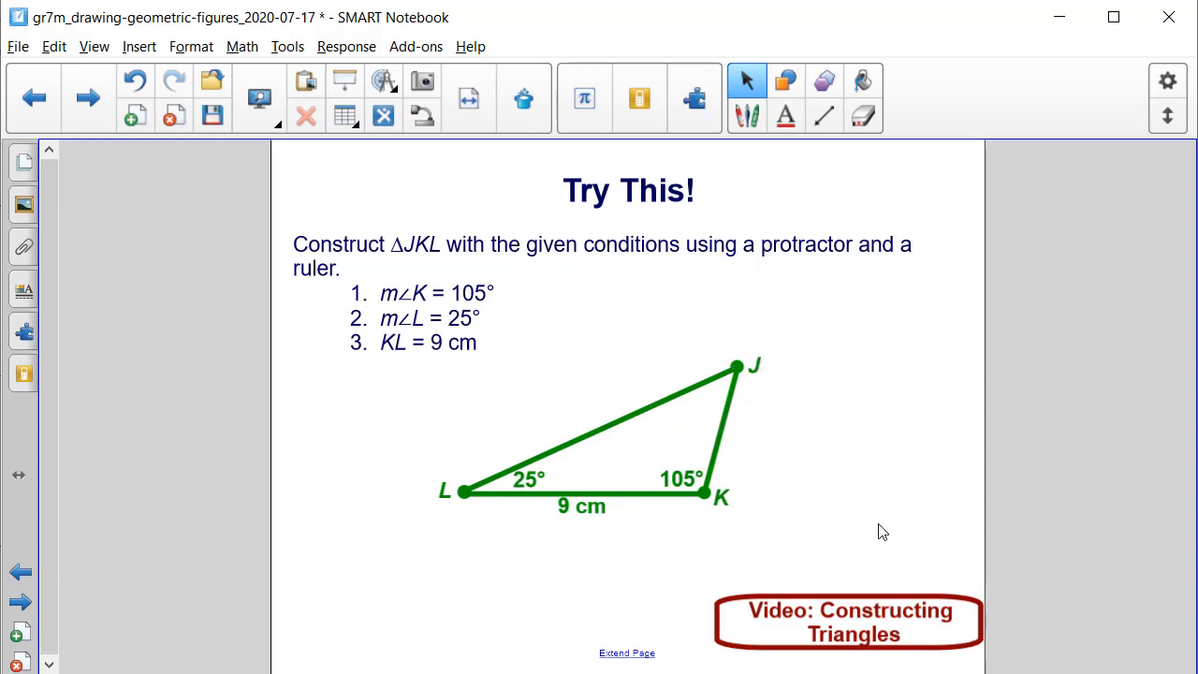
mouse_move(879, 504)
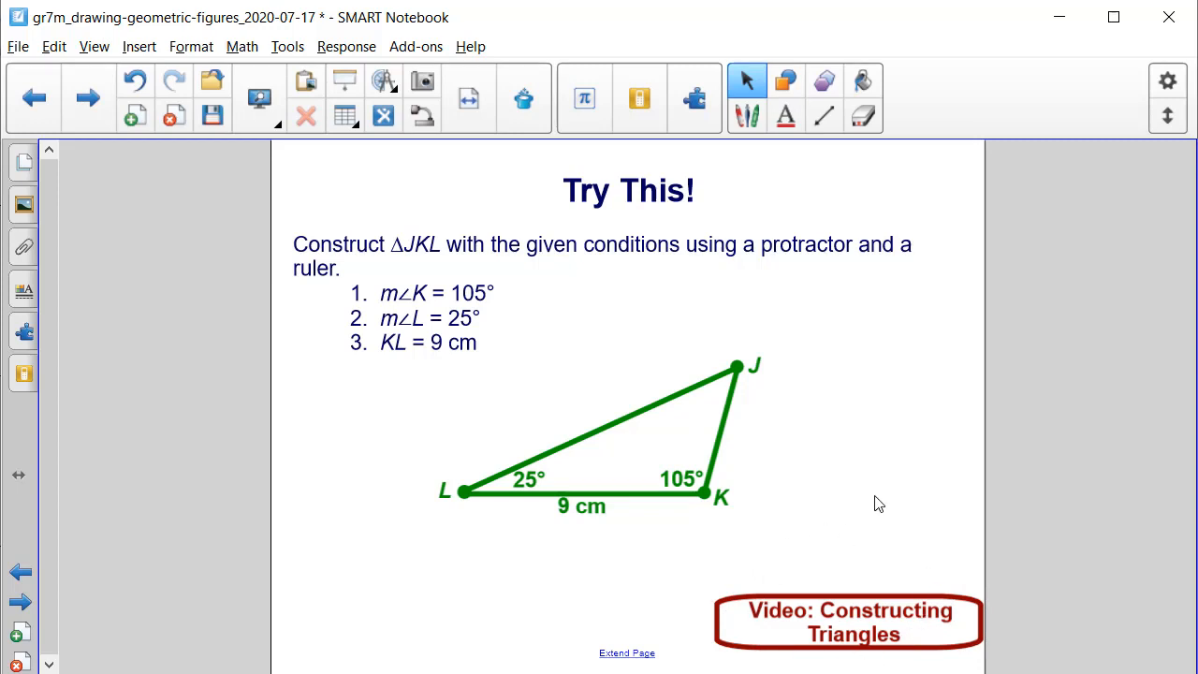
mouse_move(859, 528)
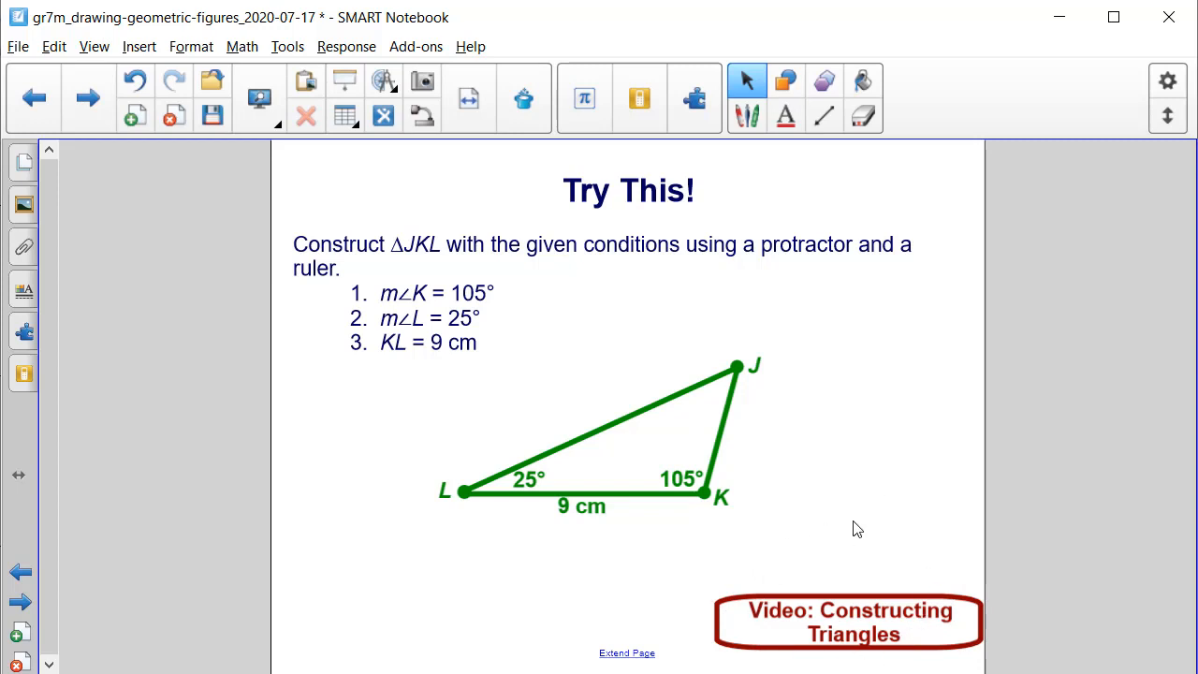
mouse_move(840, 632)
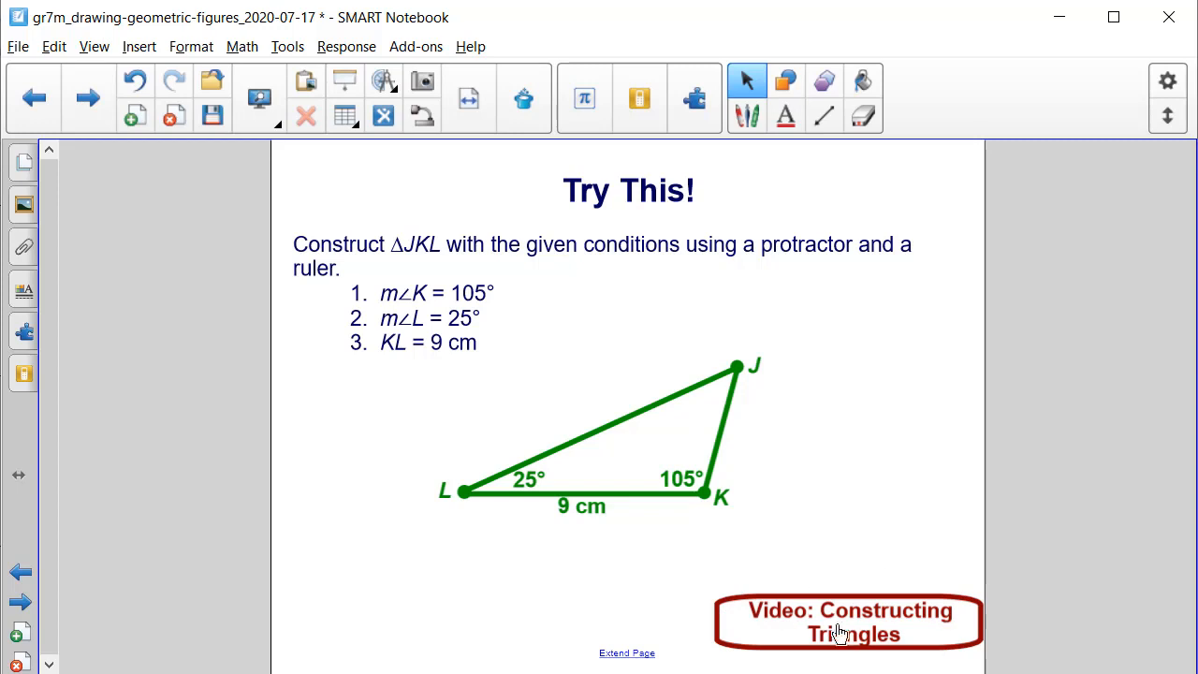
mouse_move(908, 580)
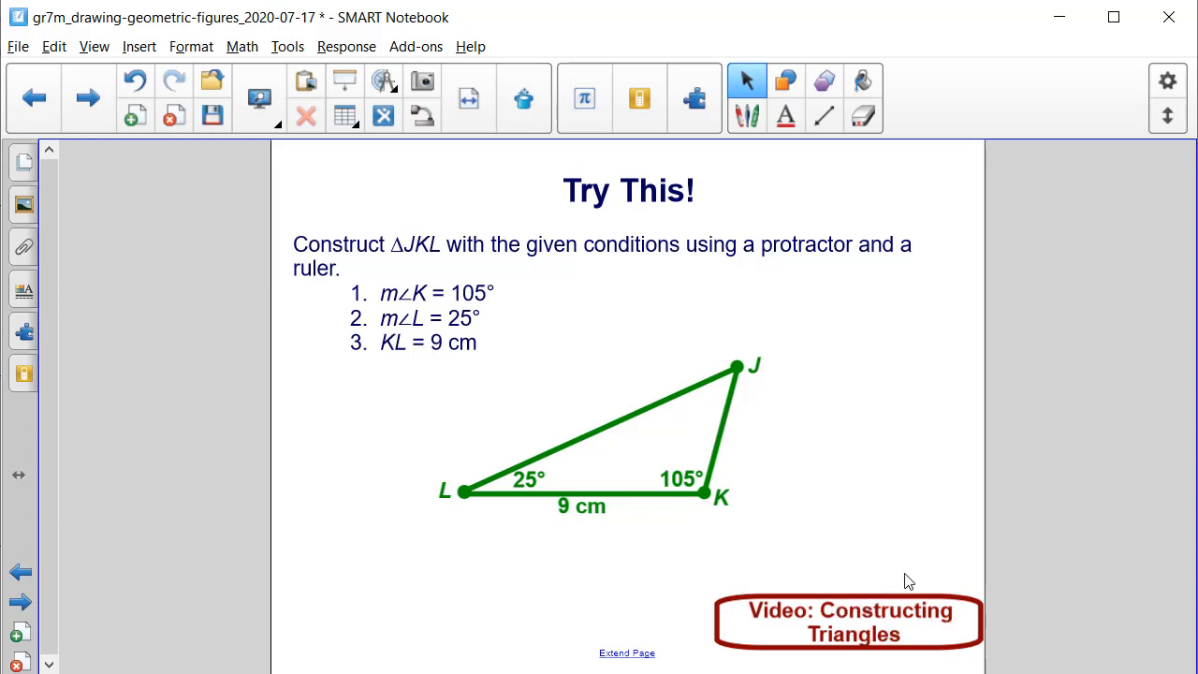